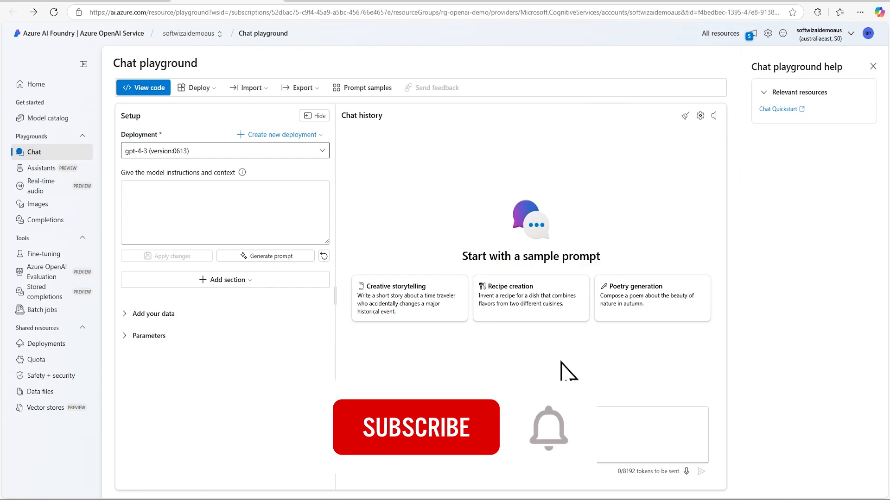
- Open the Add data dialog from 'Add your data' in the Setup pane
left_click(415, 427)
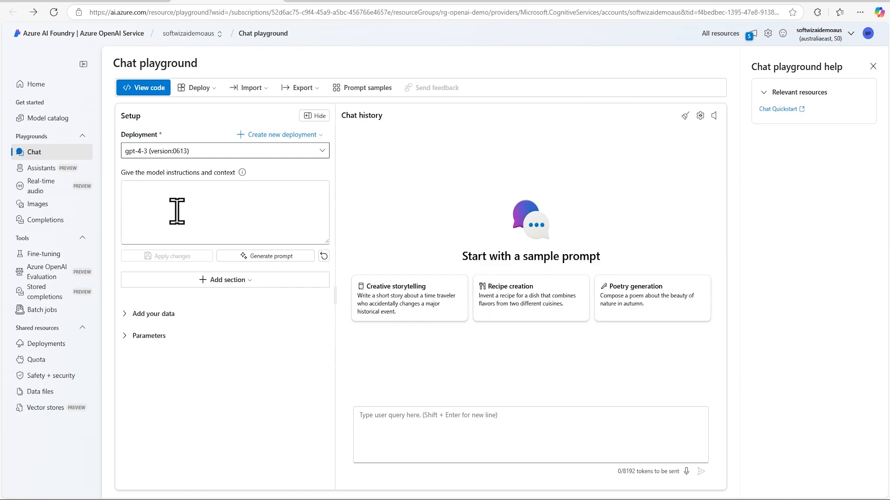
mouse_move(185, 209)
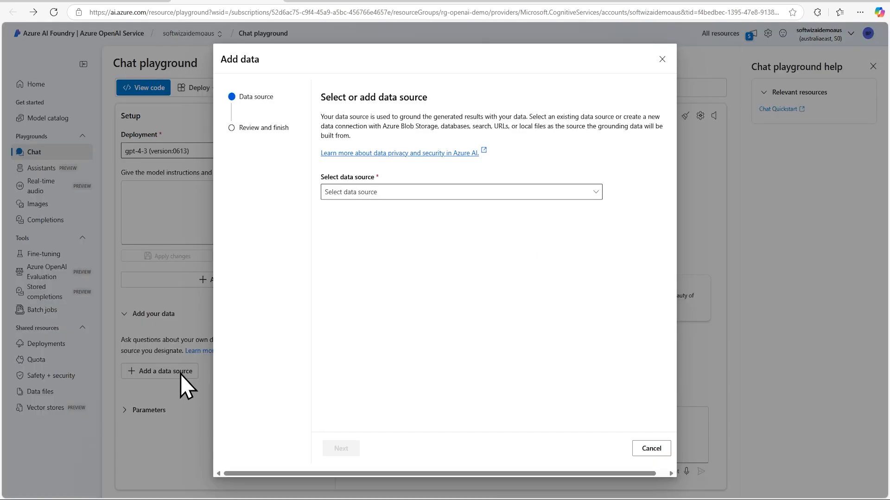
- Use Azure AI Search service softwizdemoaeastsearch with vector search via text-embedding-ada-002
left_click(460, 191)
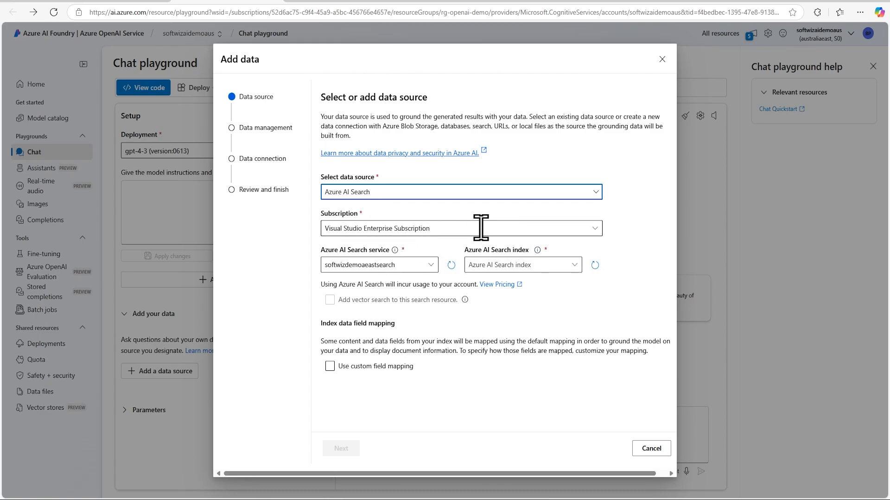
mouse_move(447, 278)
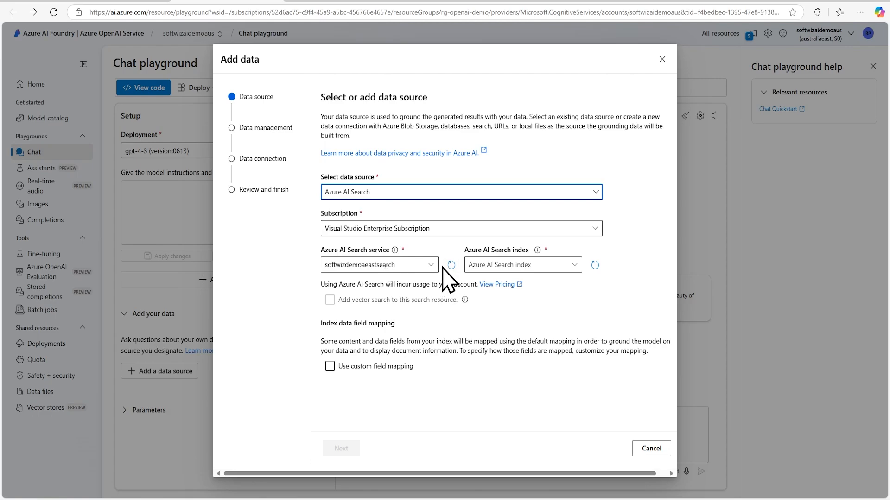
left_click(377, 264)
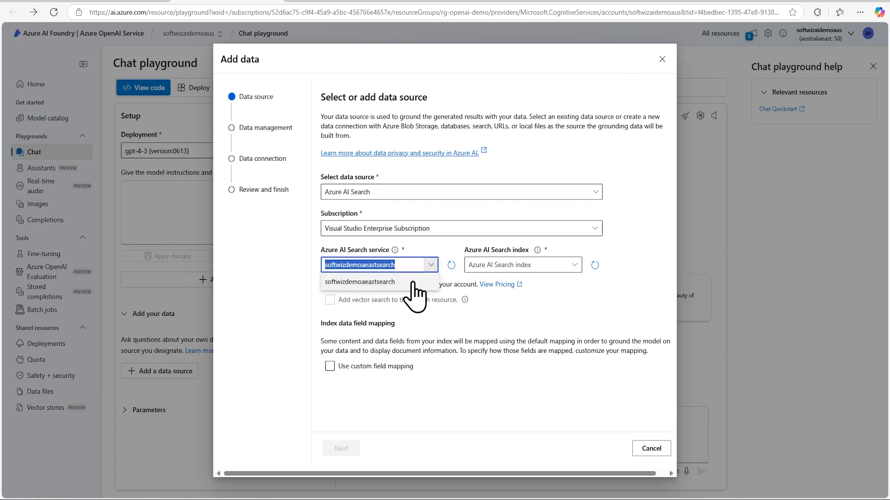
left_click(360, 282)
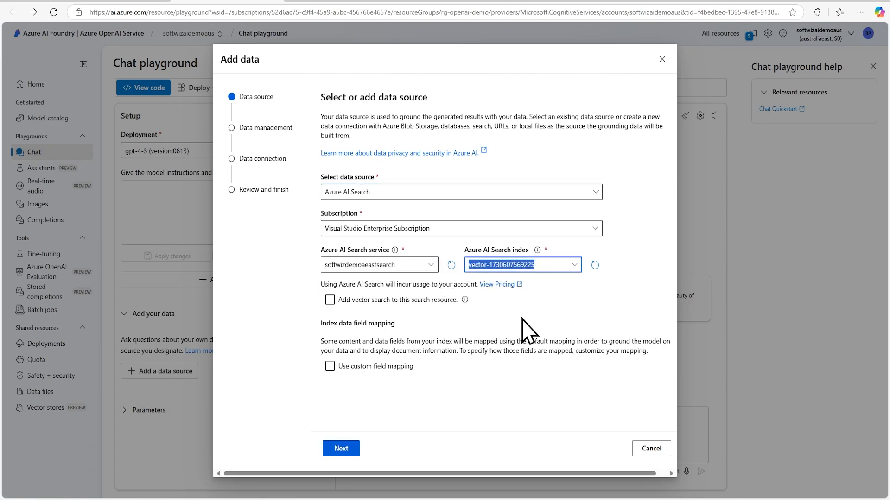
left_click(329, 300)
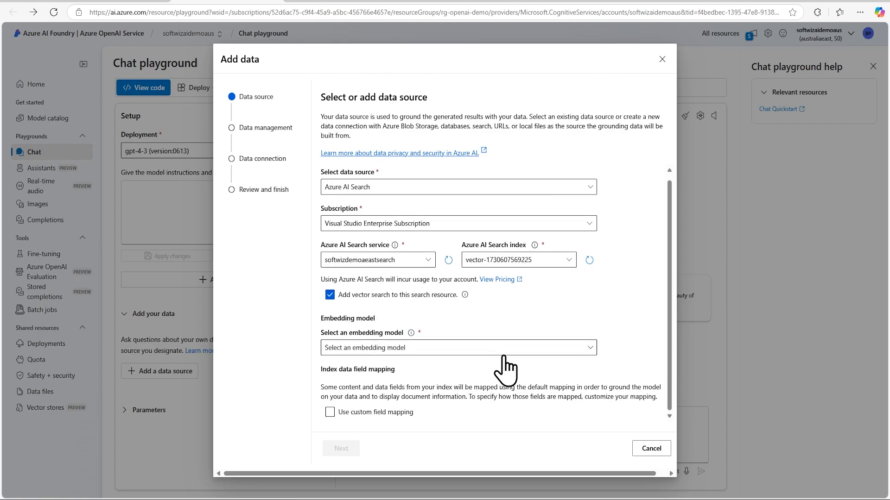
left_click(457, 347)
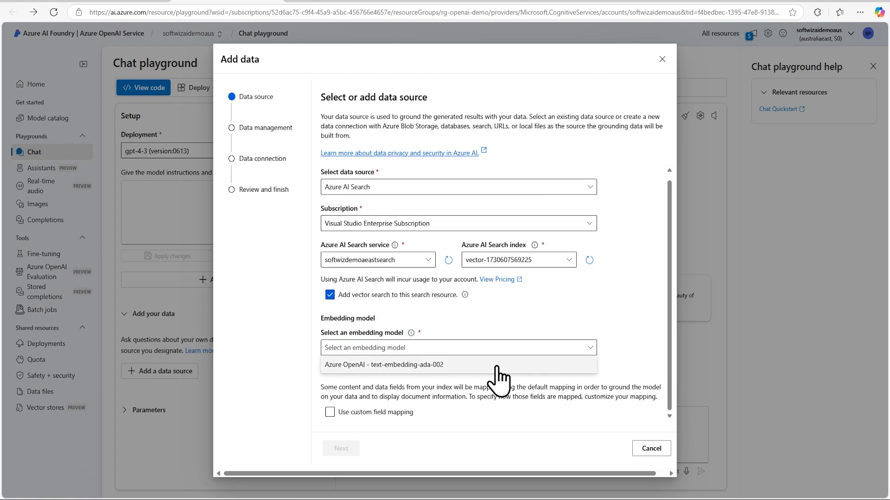
left_click(383, 365)
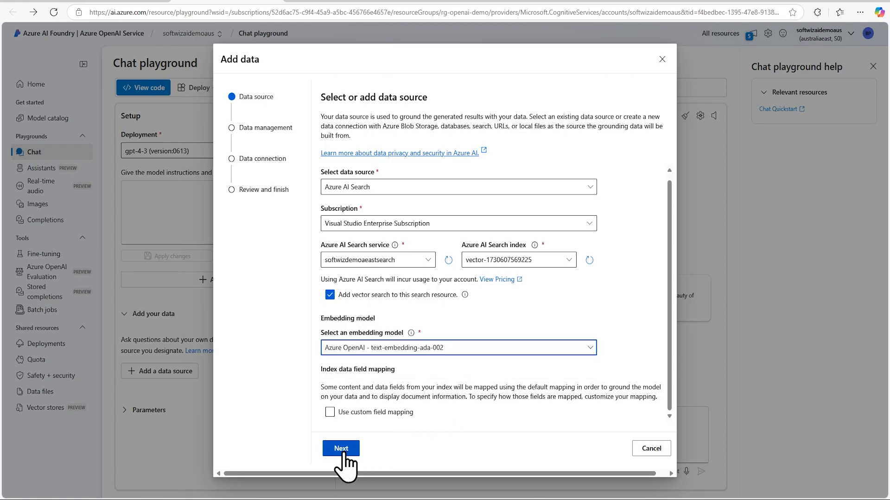
left_click(341, 448)
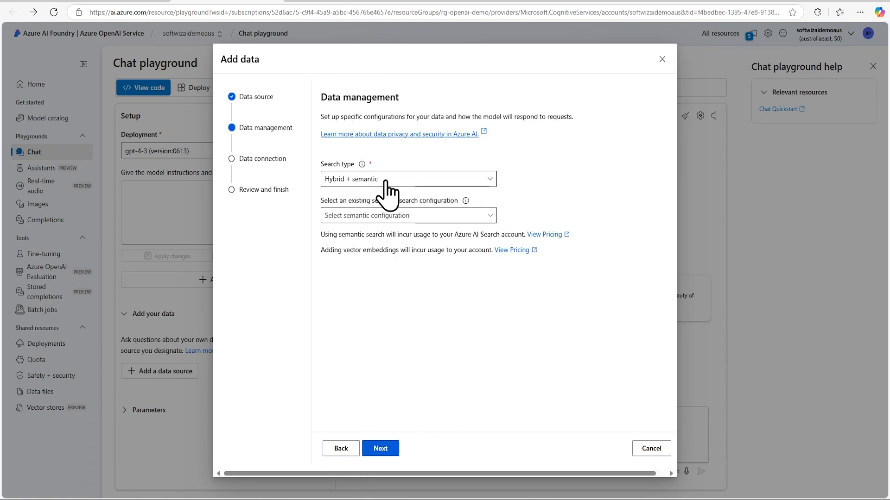
mouse_move(423, 241)
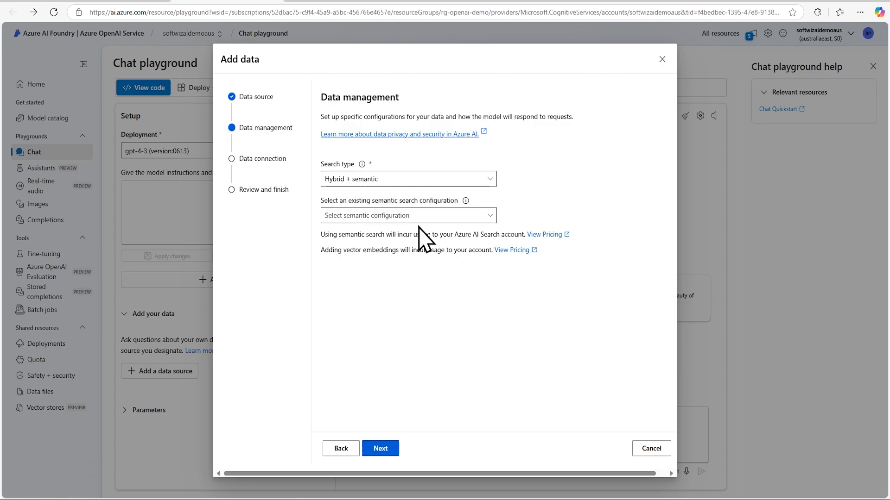
left_click(407, 215)
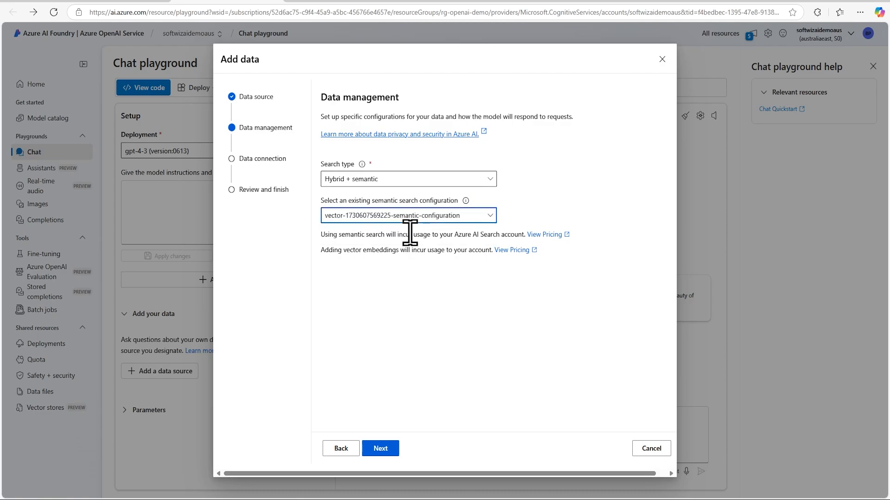
mouse_move(455, 316)
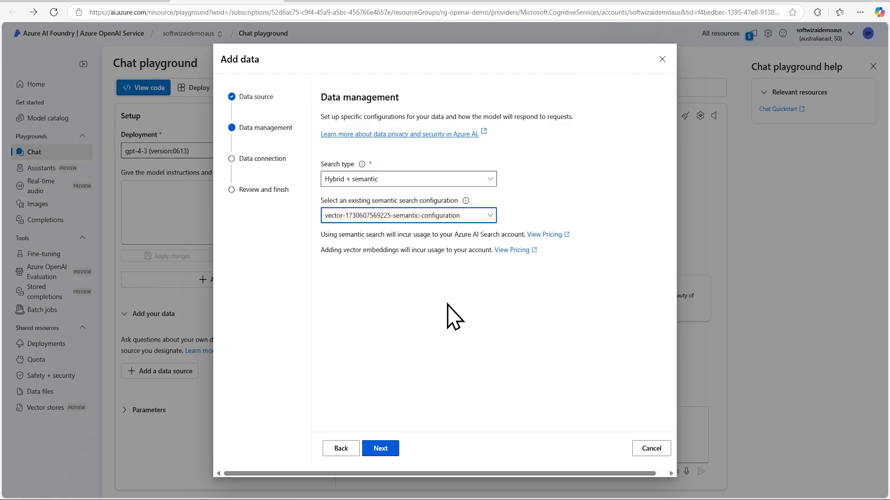
mouse_move(527, 196)
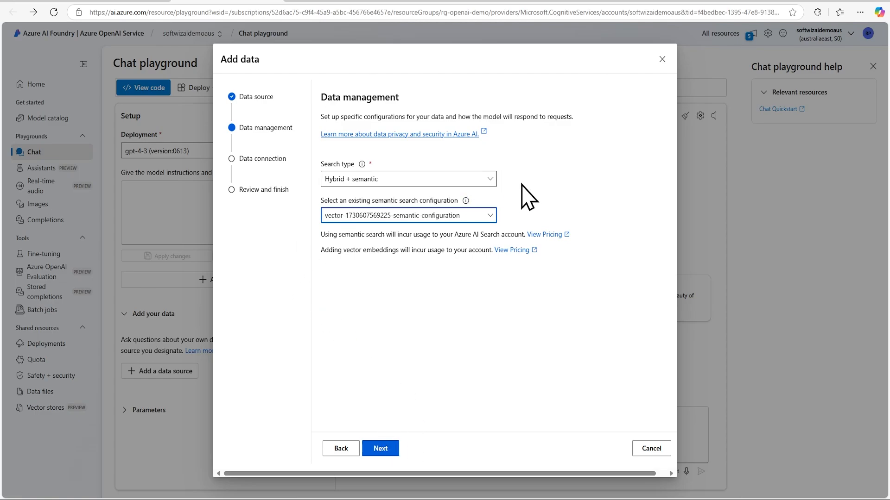
mouse_move(511, 272)
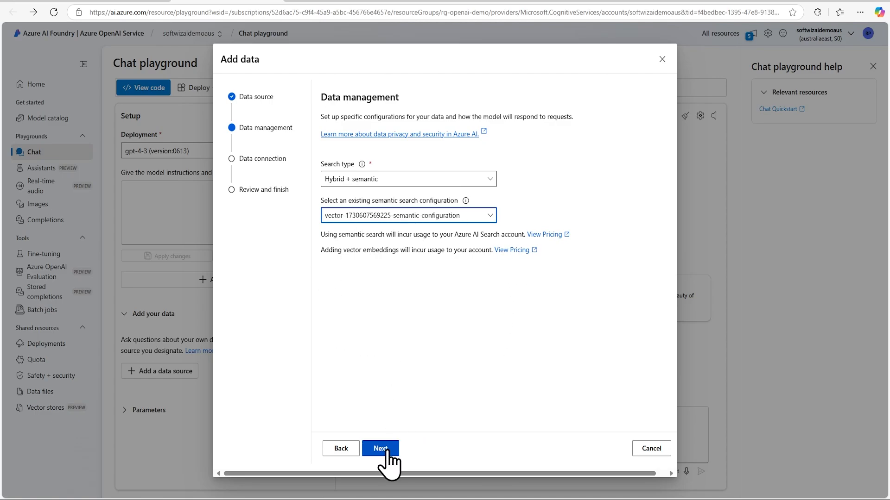
- Choose API key authentication and continue to validation and Review and finish
left_click(379, 448)
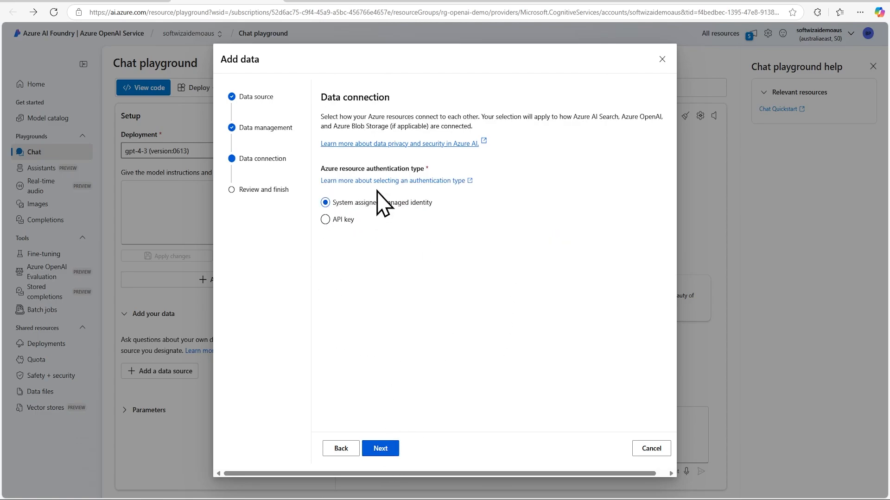
left_click(325, 220)
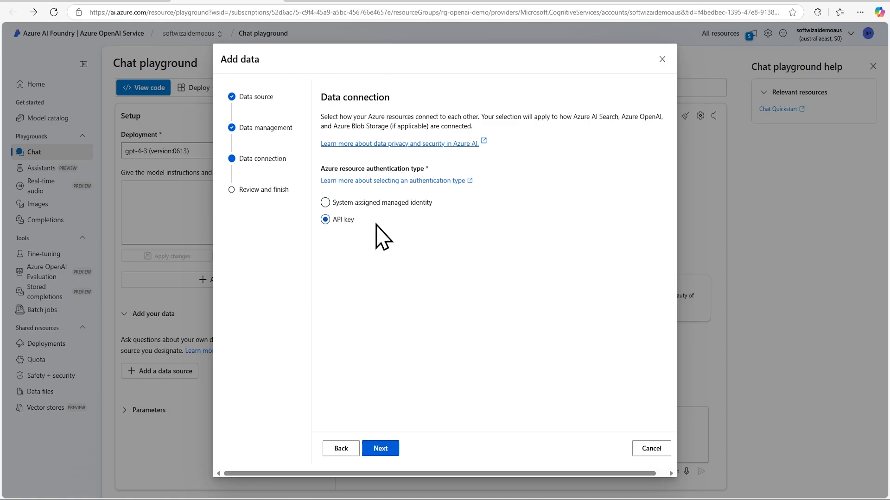
left_click(325, 202)
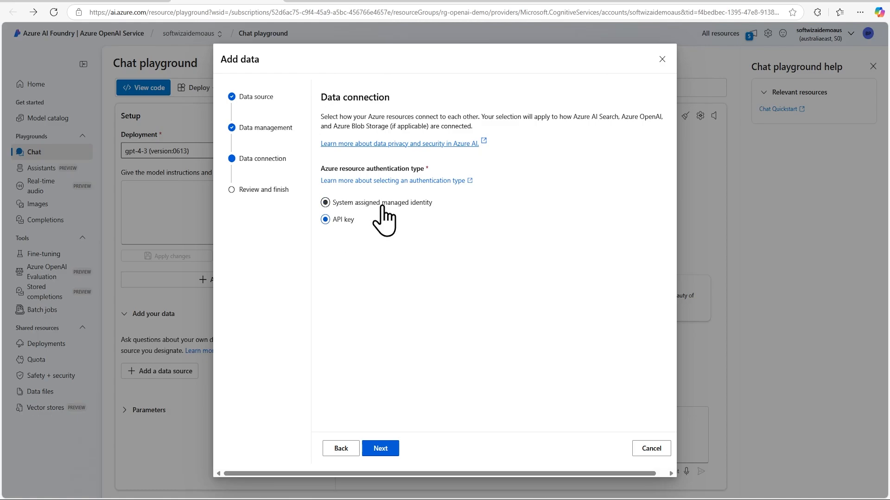
mouse_move(422, 220)
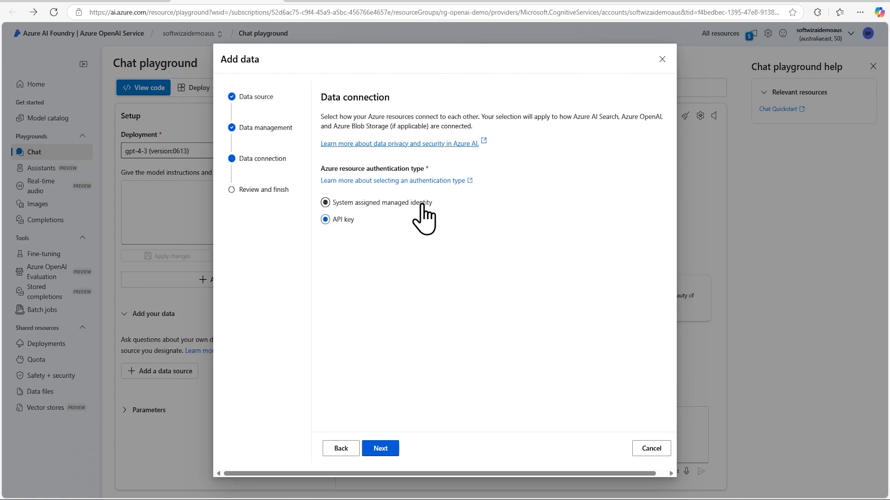
left_click(326, 220)
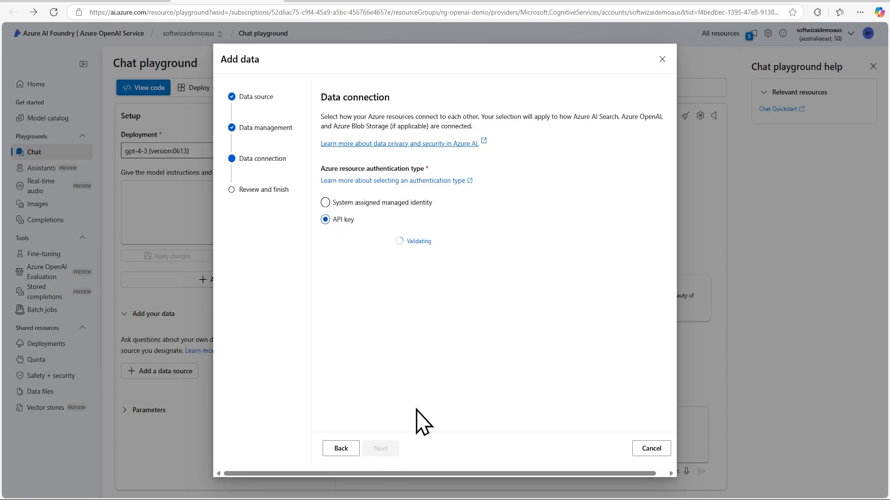
mouse_move(442, 381)
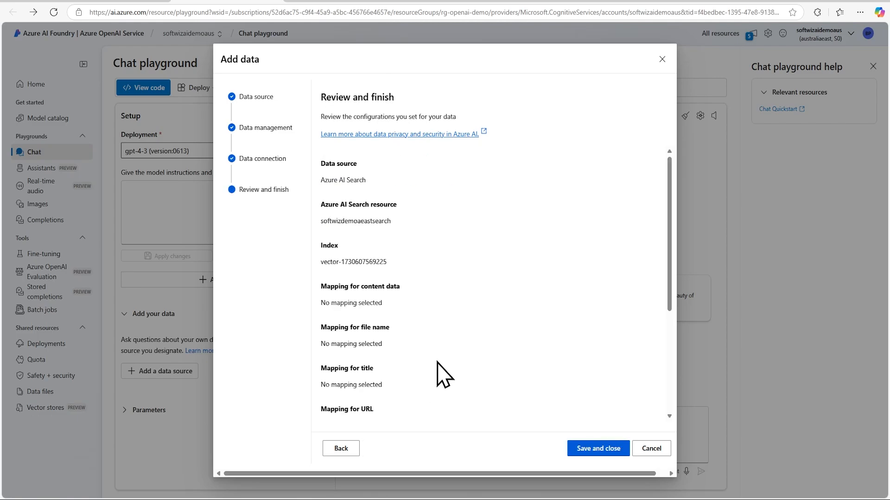
- Save and close the search data source, then start a first 'hi' message
left_click(597, 448)
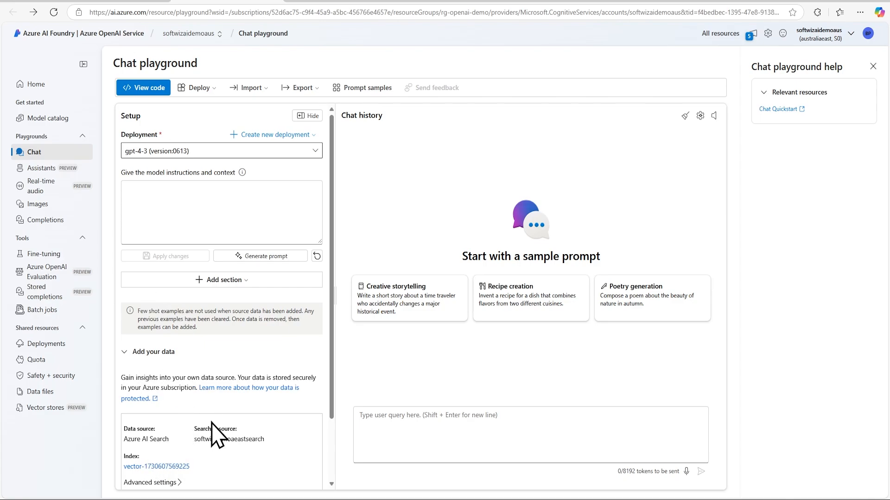
left_click(530, 434)
type("hi")
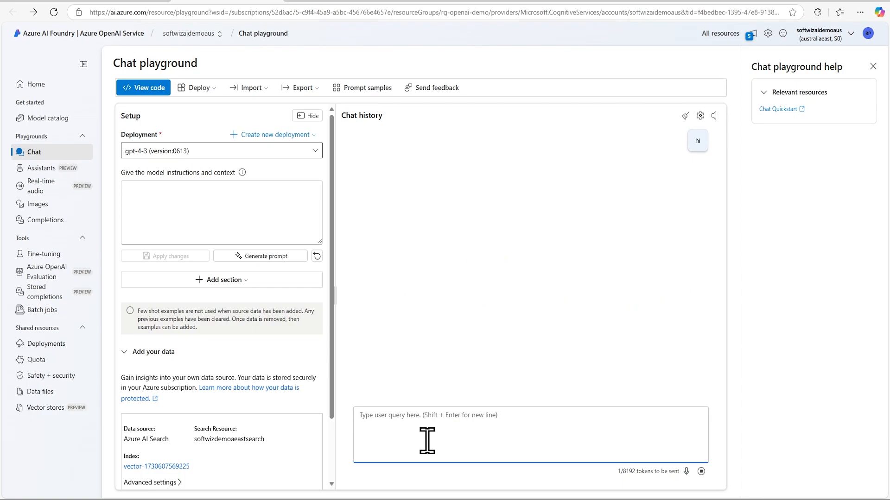
- Send the question 'can you tell me about contoso' in the chat playground
left_click(701, 472)
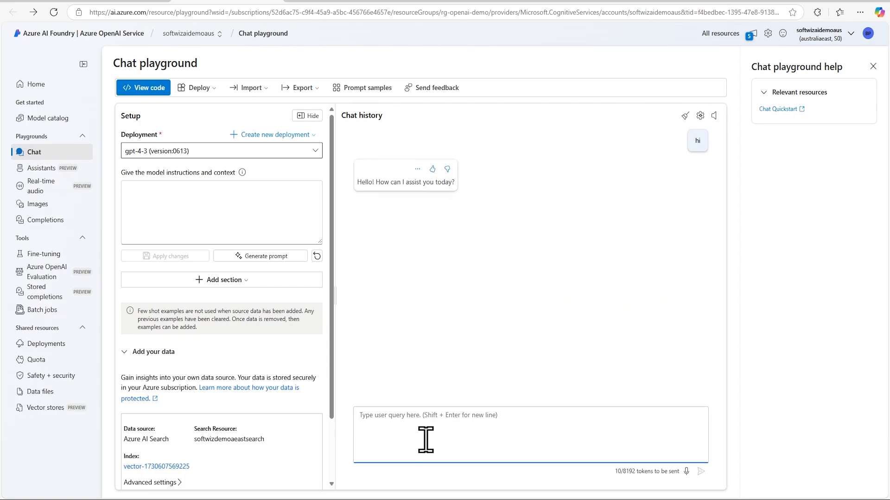
type("can you tell me")
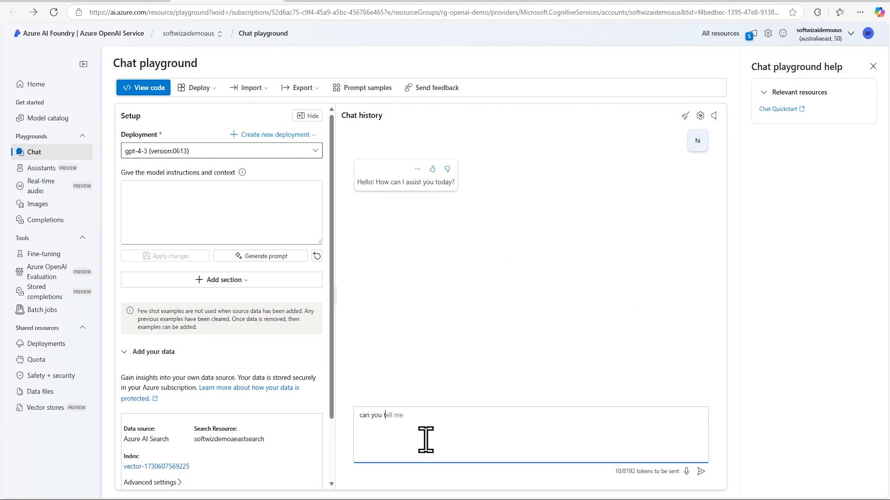
type("me")
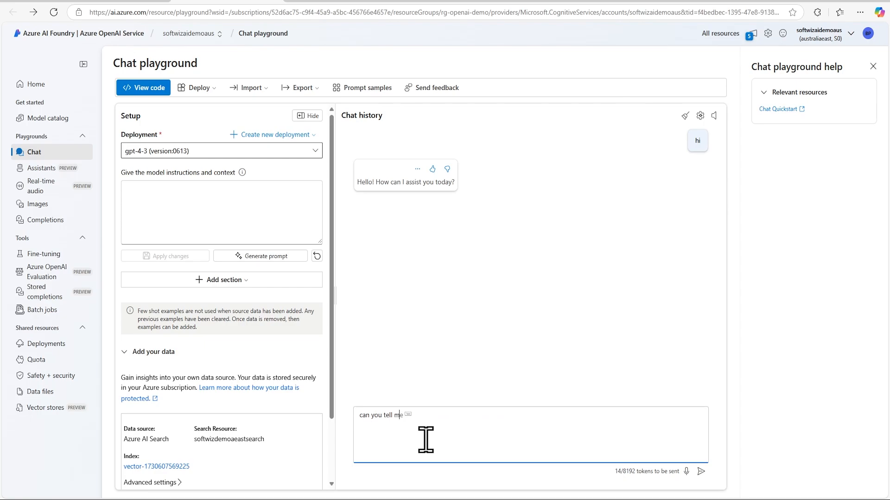
type("about contoso")
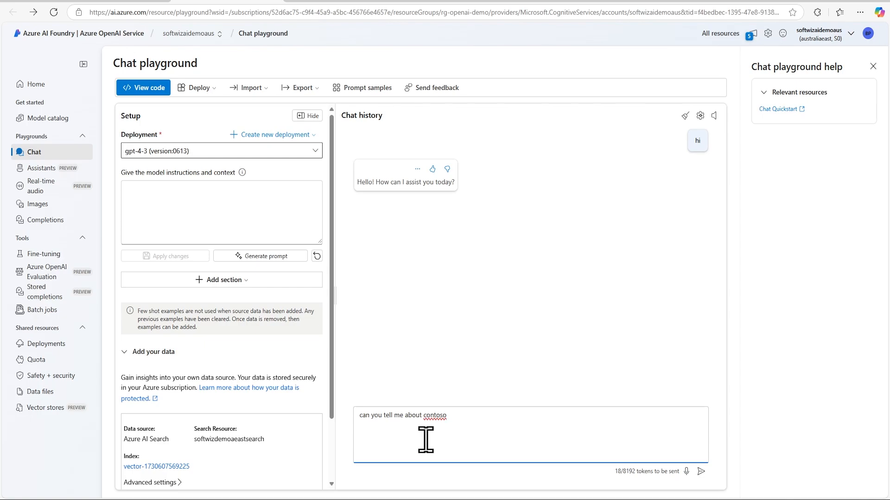
left_click(701, 472)
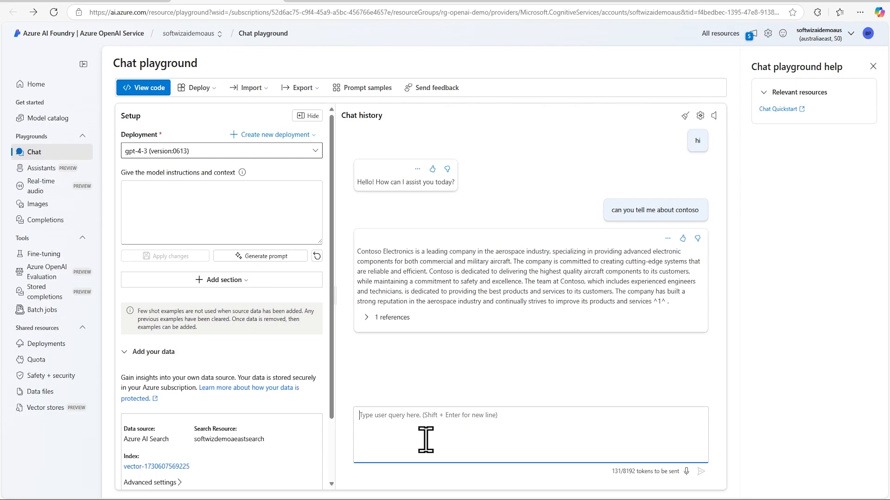
- Send the question 'tell me about health plan' to the model
type("tell me")
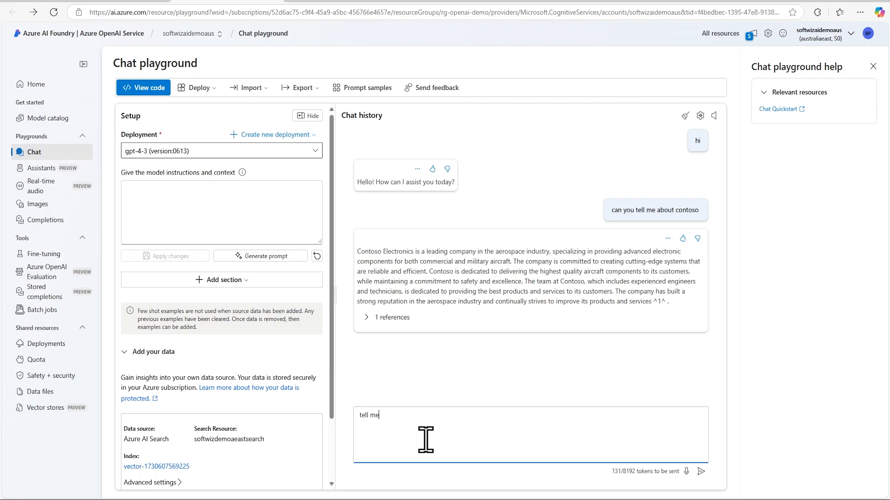
type("about hea")
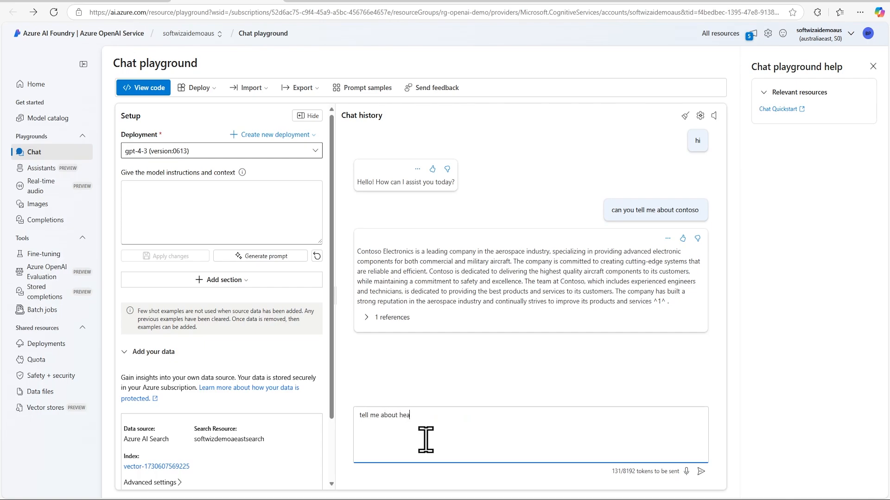
left_click(700, 471)
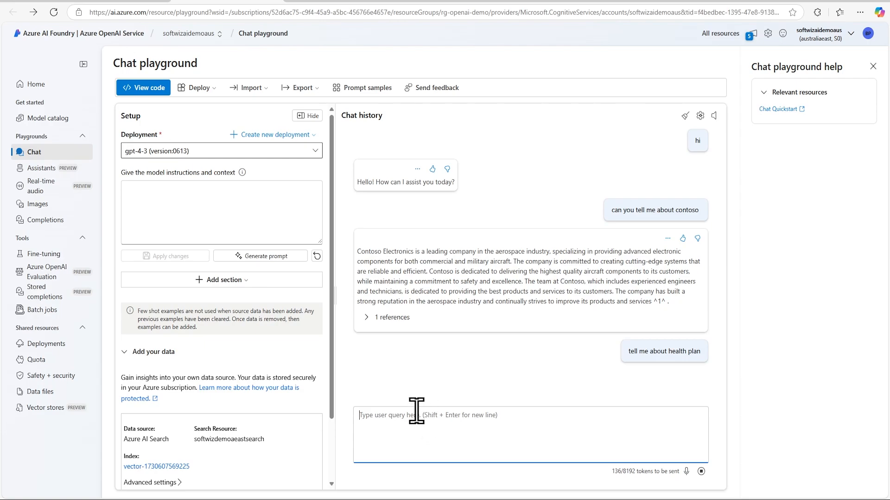
mouse_move(441, 386)
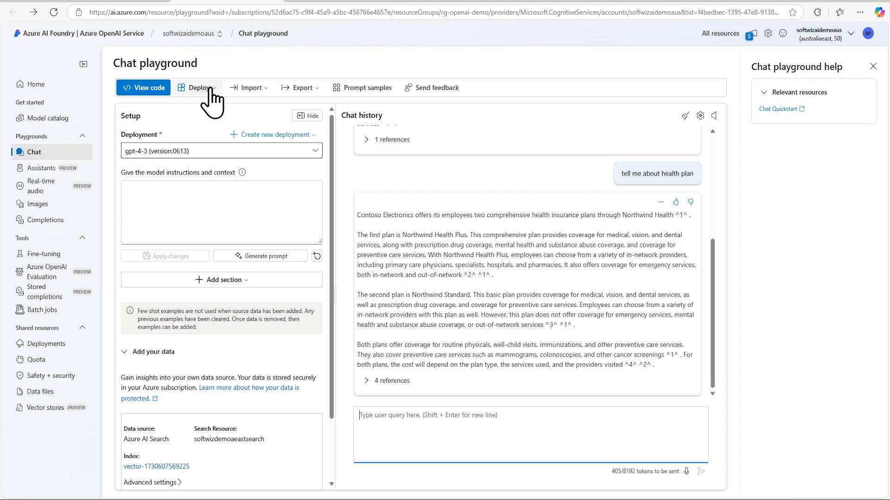
mouse_move(213, 102)
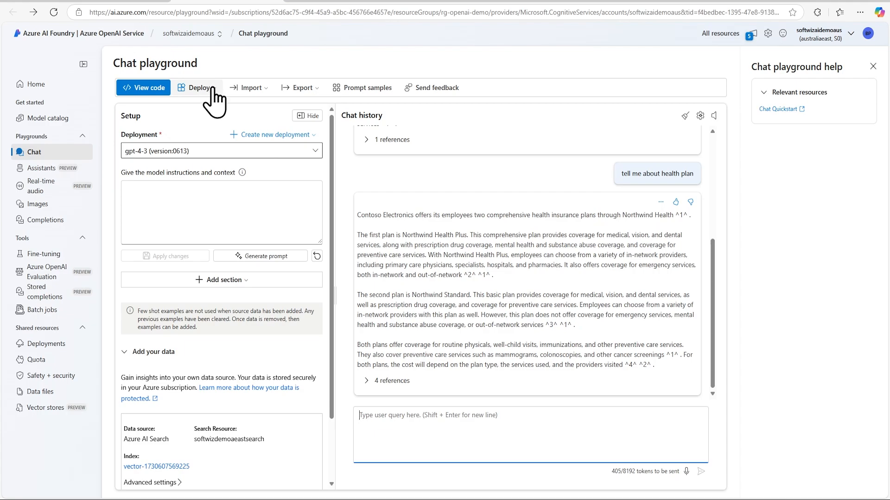
- Choose Deploy '...as a web app' and focus the dialog's Name field
left_click(198, 87)
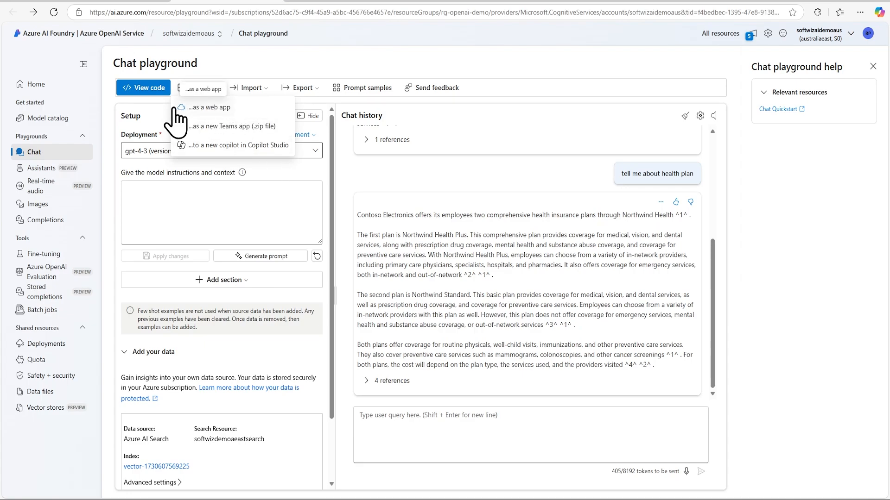
left_click(210, 107)
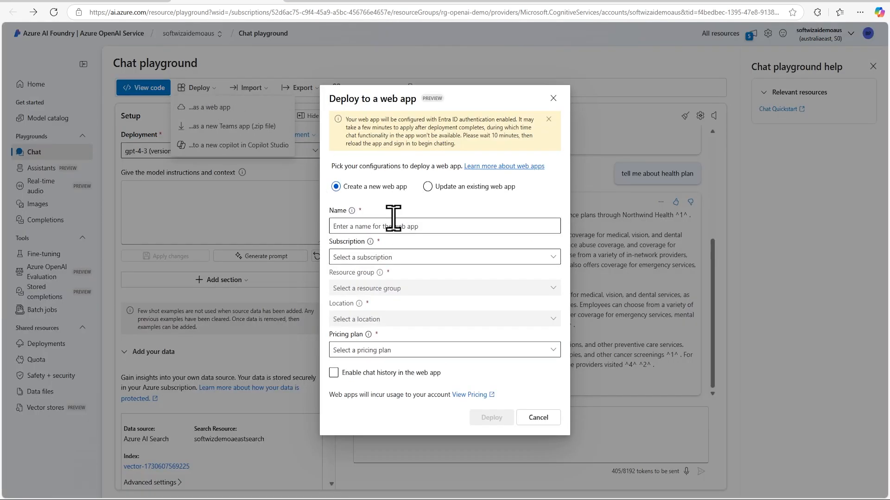
left_click(444, 225)
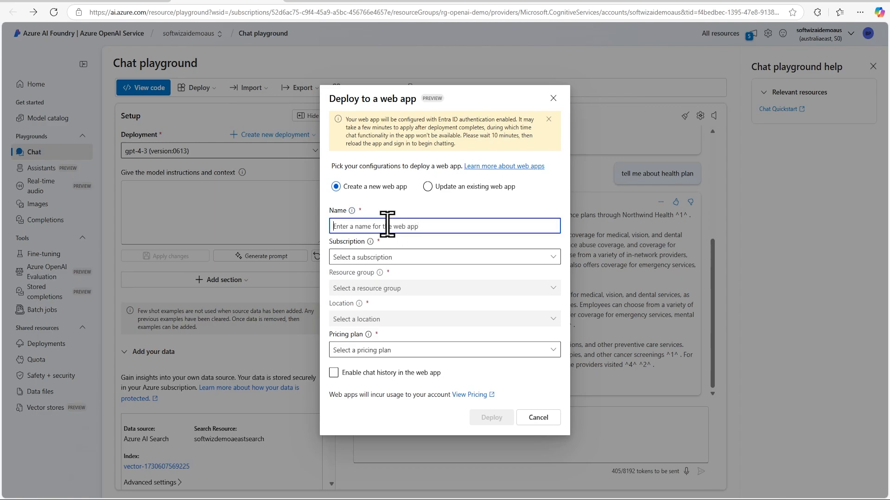
- Name the app softwizdemoaiapp in Visual Studio Enterprise Subscription, resource group rg-openai-demo
type("softwizdemoaiapp")
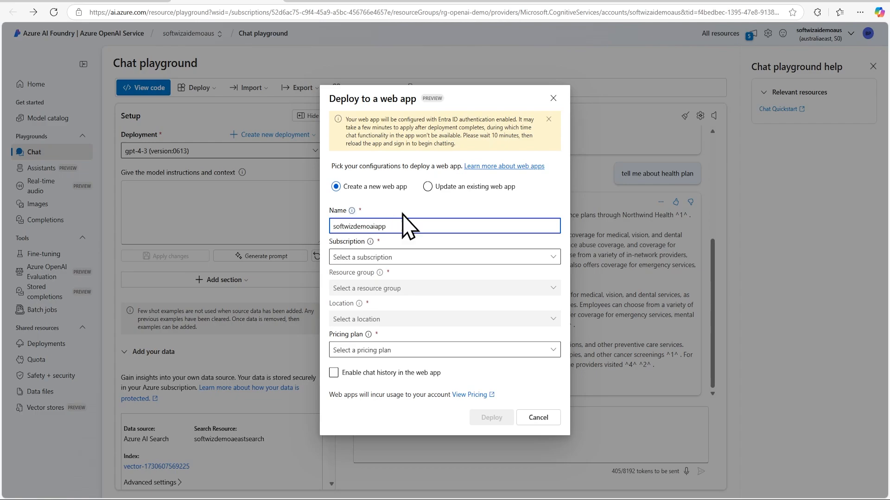
left_click(445, 257)
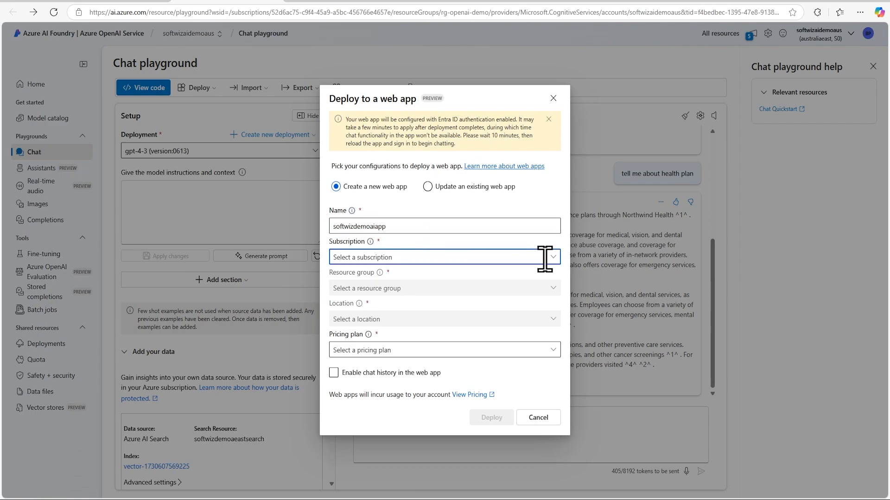
left_click(444, 257)
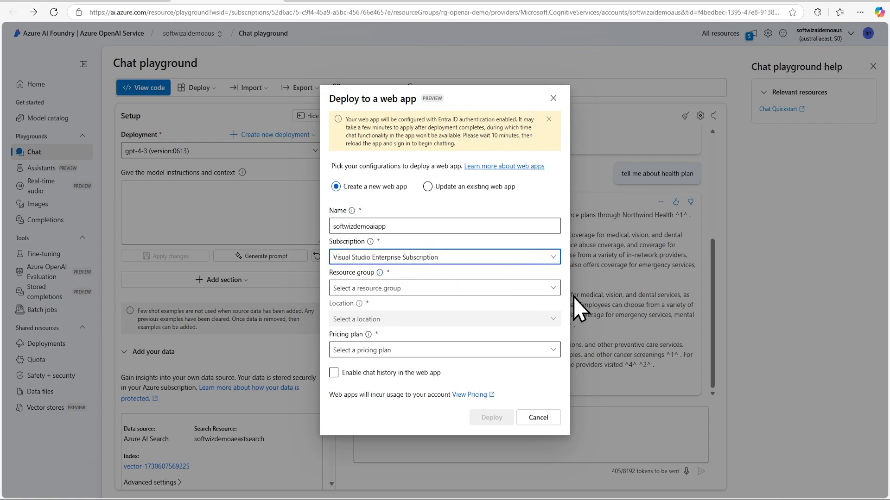
left_click(444, 288)
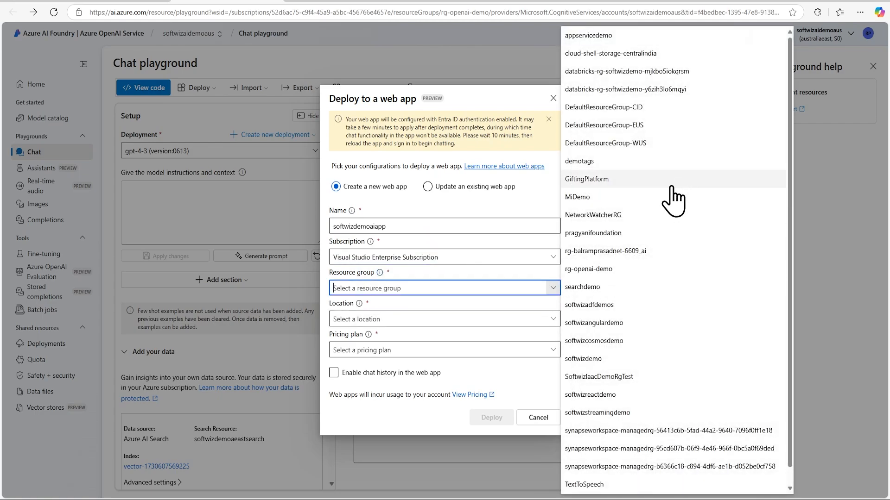
left_click(588, 268)
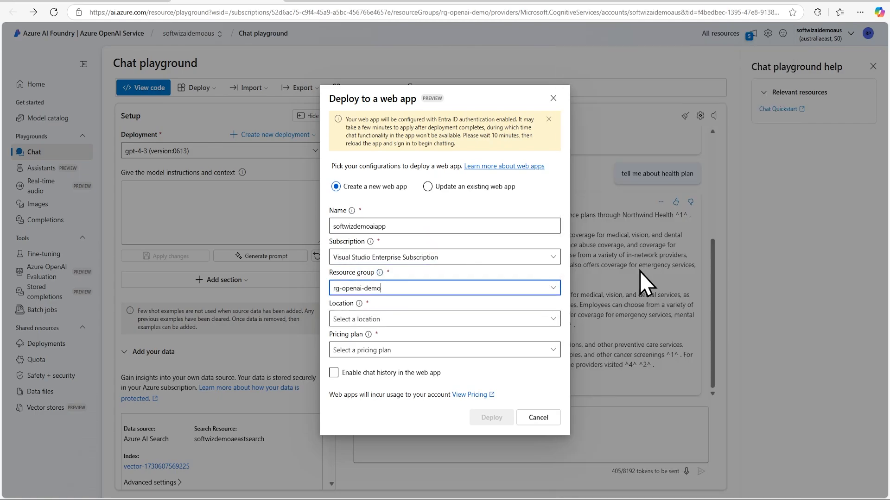
- Set Australia East, Basic (B1) plan, enable chat history, and deploy
left_click(444, 319)
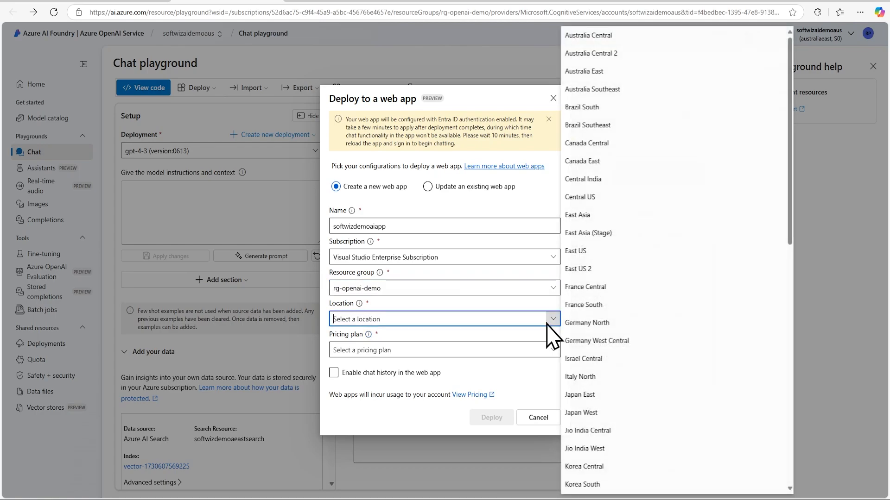
left_click(583, 71)
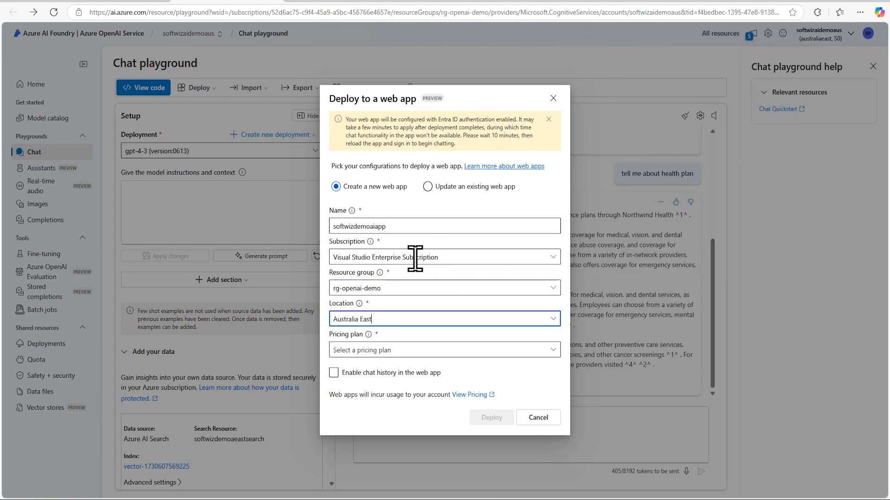
left_click(444, 350)
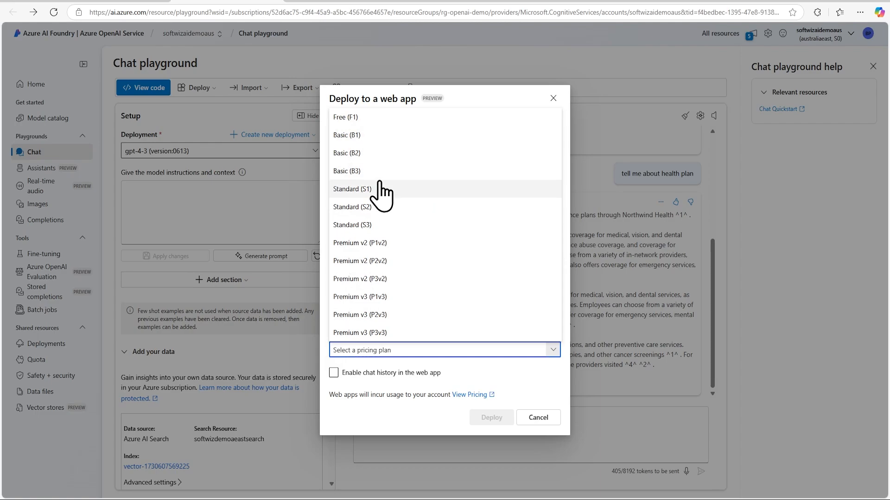
left_click(346, 135)
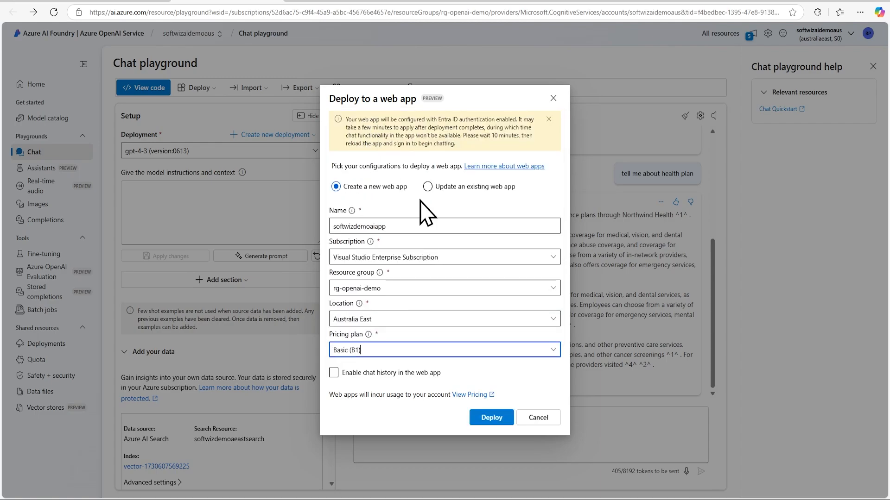
left_click(333, 373)
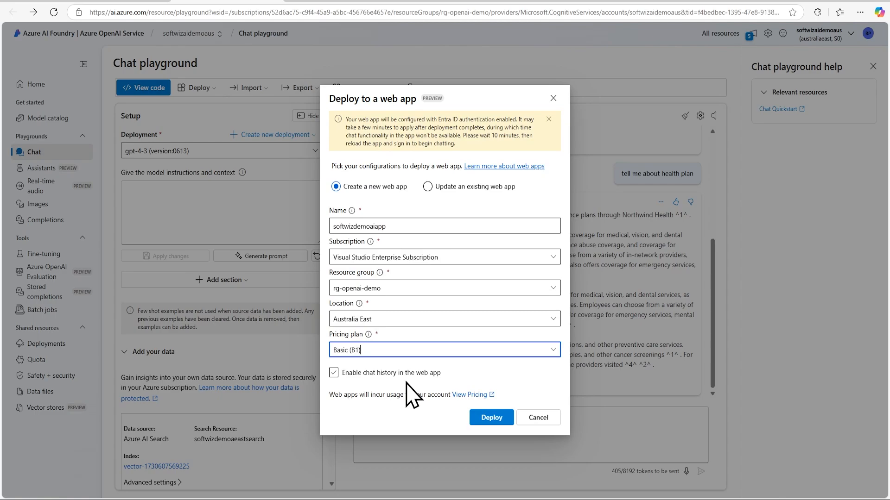
mouse_move(410, 394)
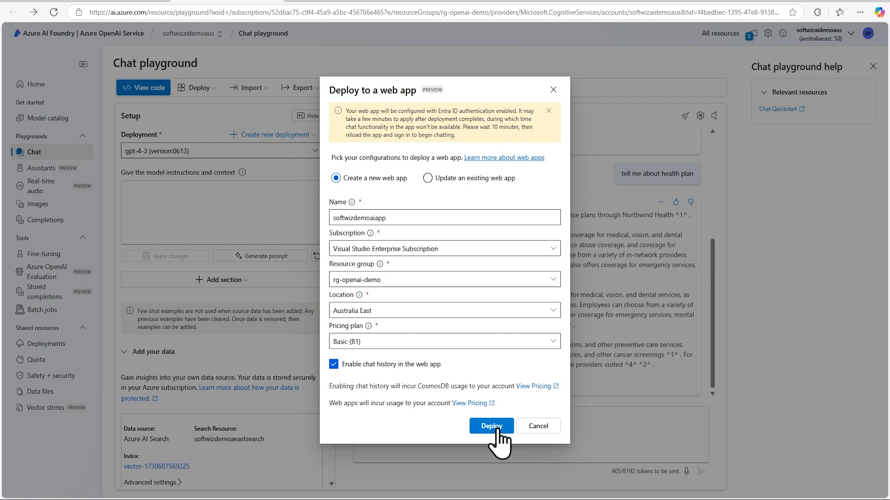
left_click(490, 426)
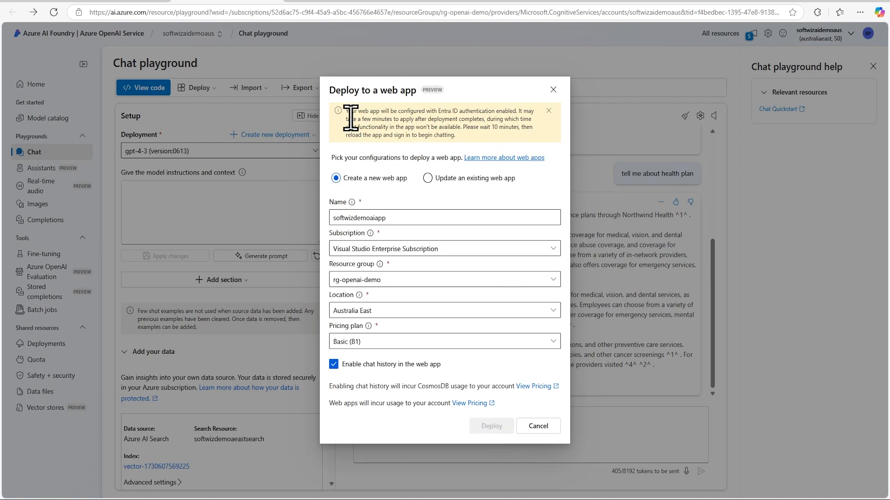
left_click(491, 427)
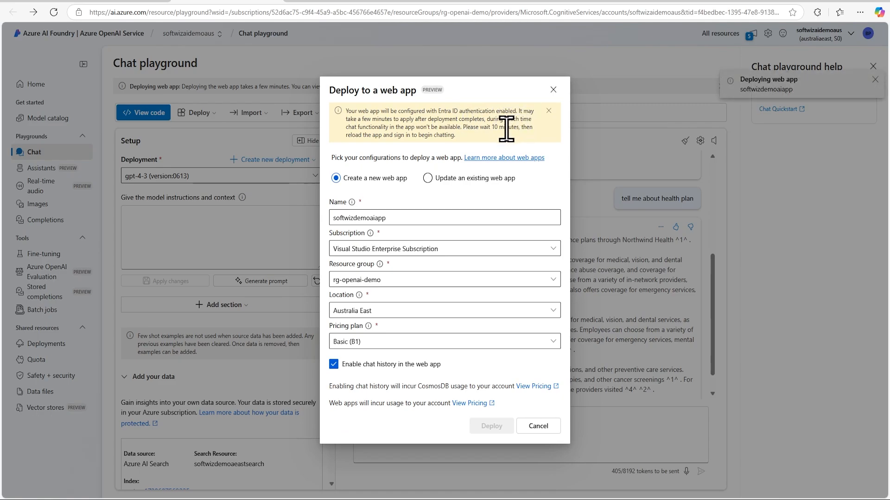
mouse_move(513, 154)
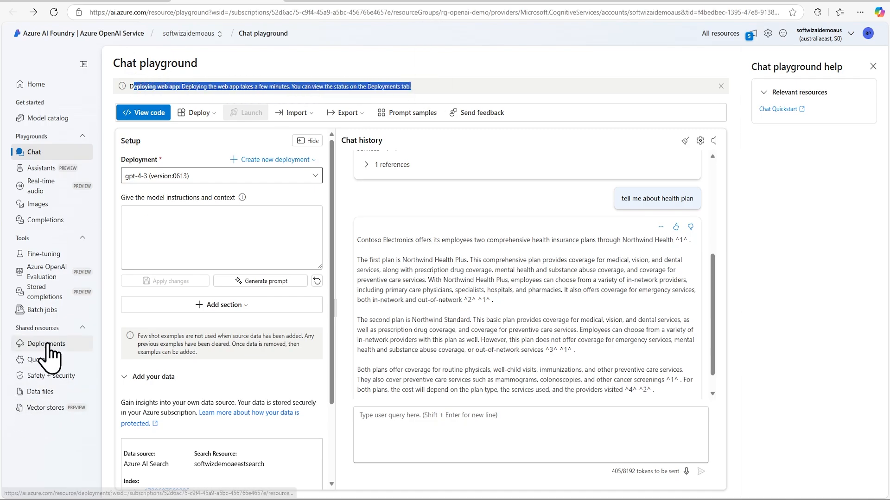
- Open App deployments and refresh until softwizdemochat and softwizdemoaiapp statuses show
left_click(46, 343)
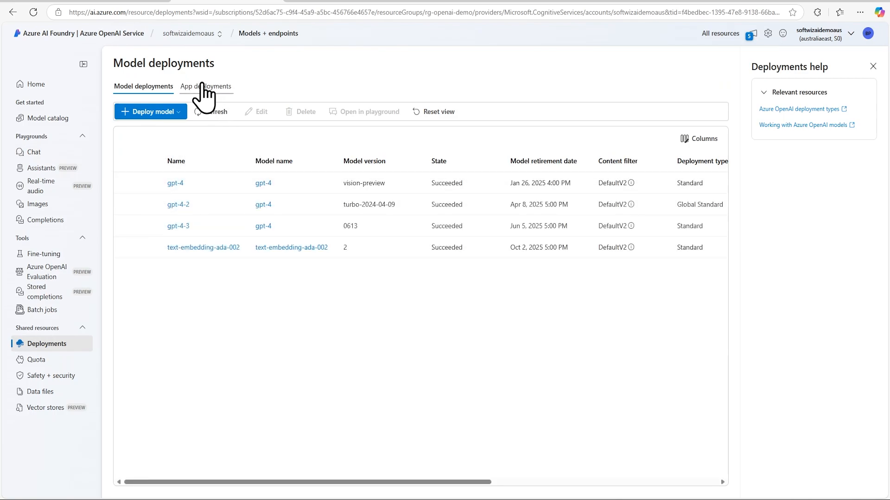
left_click(206, 86)
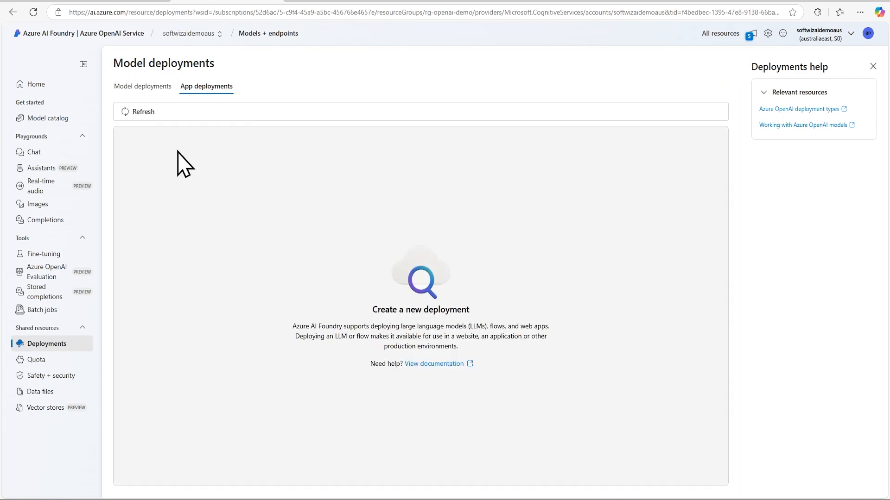
left_click(138, 111)
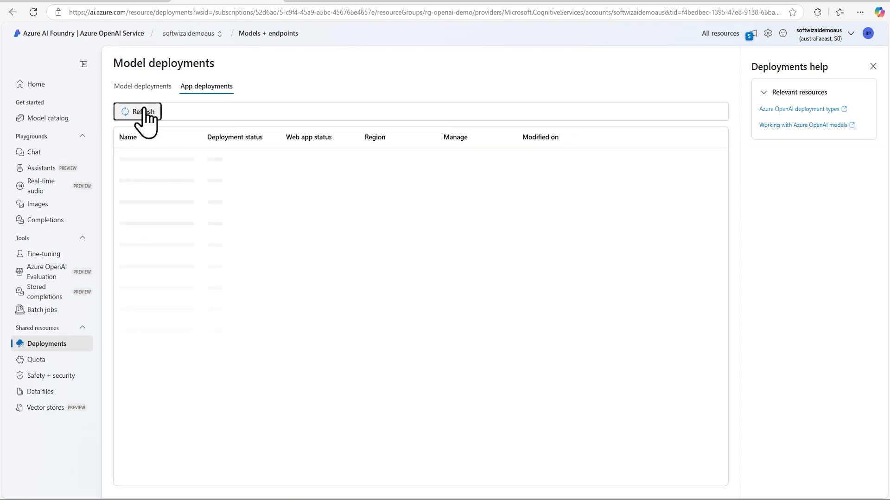
left_click(137, 111)
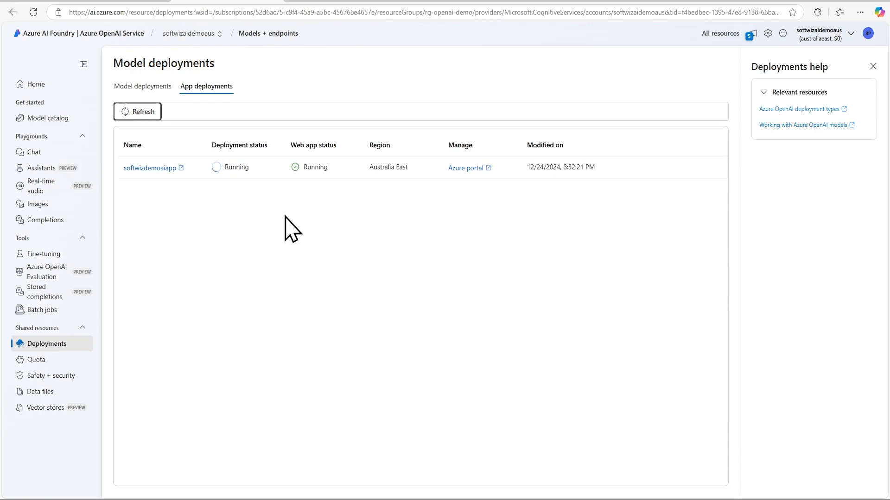
left_click(137, 111)
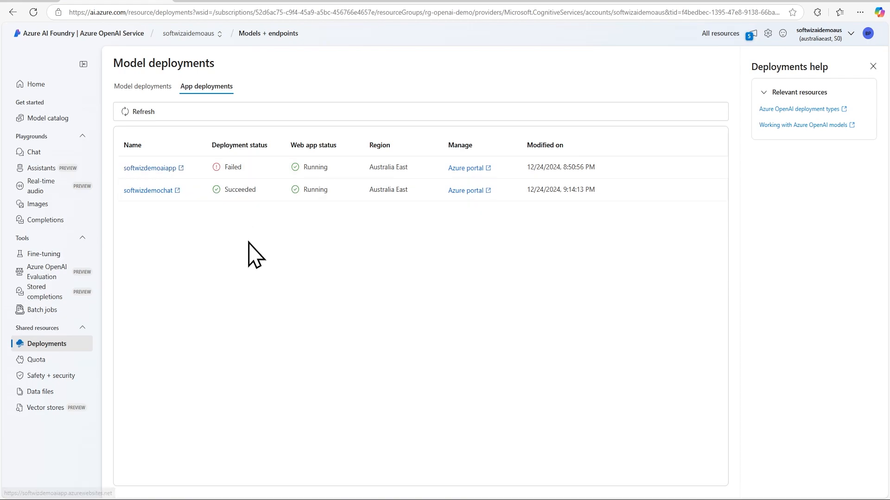
mouse_move(275, 266)
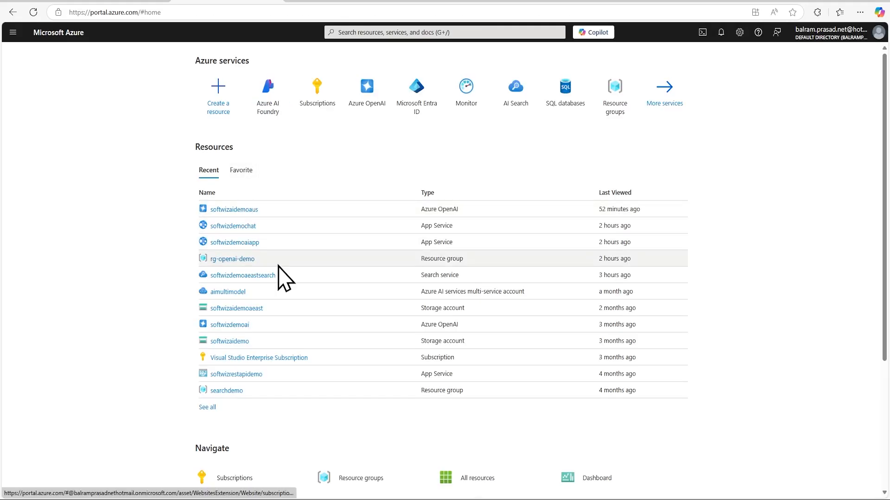
- Open the softwizdemochat web app from rg-openai-demo and launch its running chat site
left_click(231, 258)
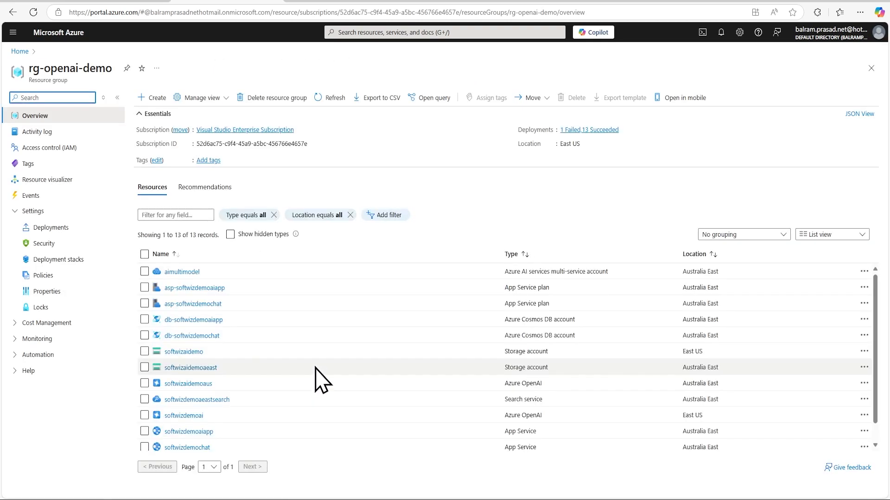
scroll("down", 3)
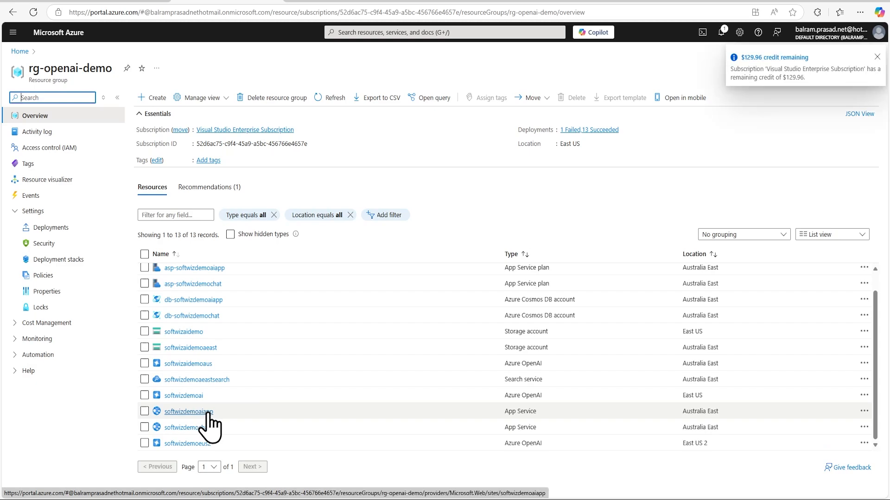
left_click(190, 427)
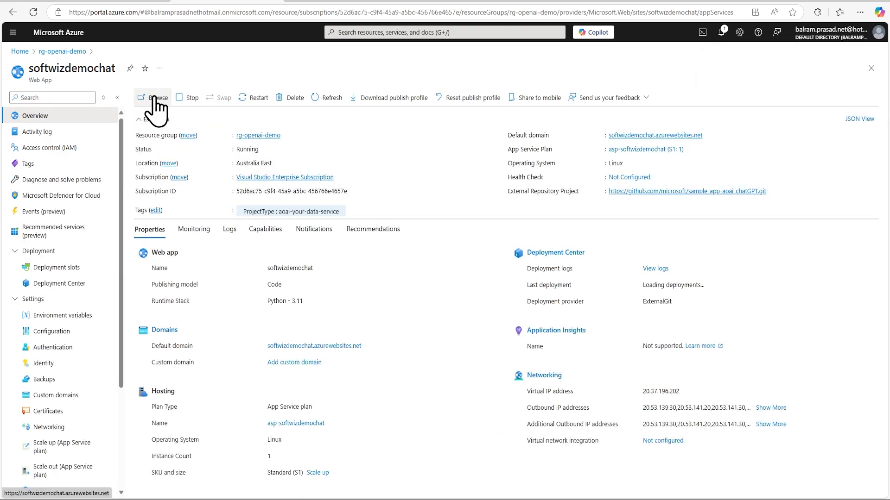
left_click(152, 97)
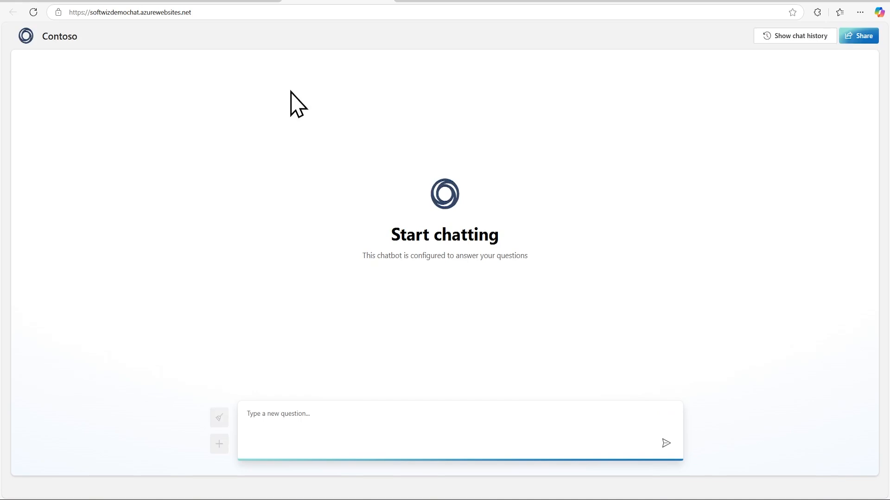
mouse_move(142, 5)
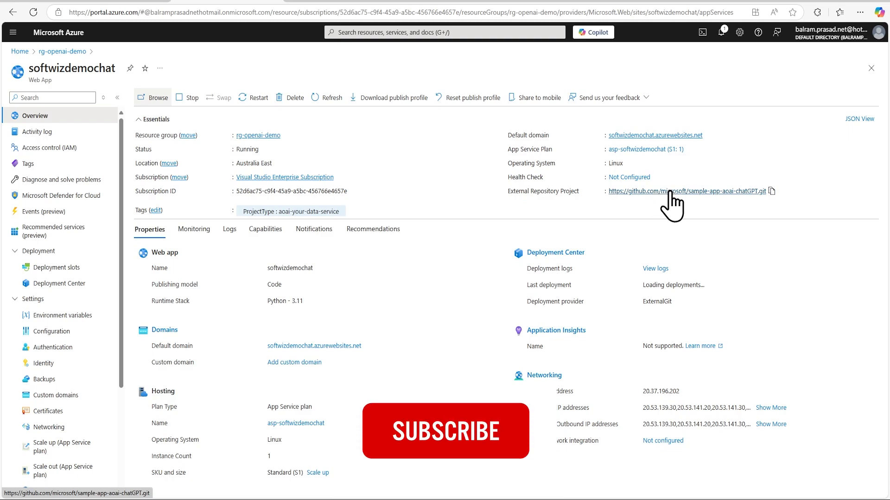
- Browse the linked microsoft/sample-app-aoai-chatGPT repo into frontend/src/components and the backend folder
left_click(685, 191)
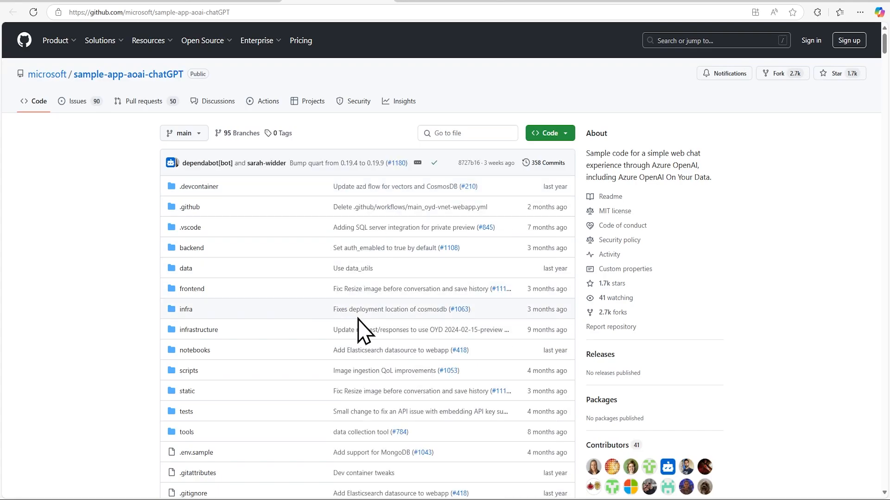
scroll("down", 3)
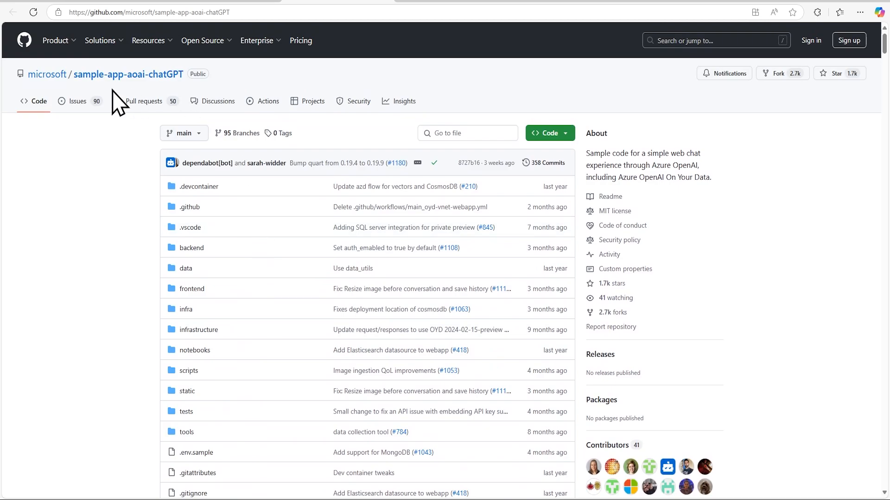
scroll("down", 3)
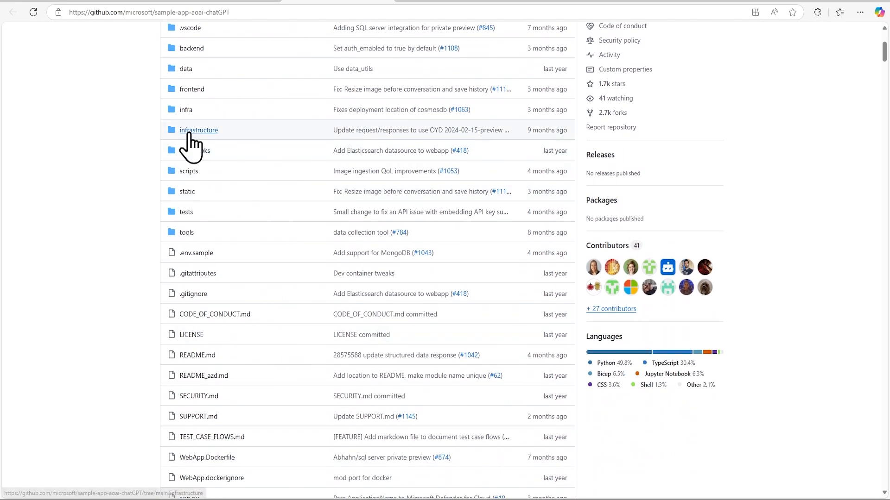
left_click(192, 89)
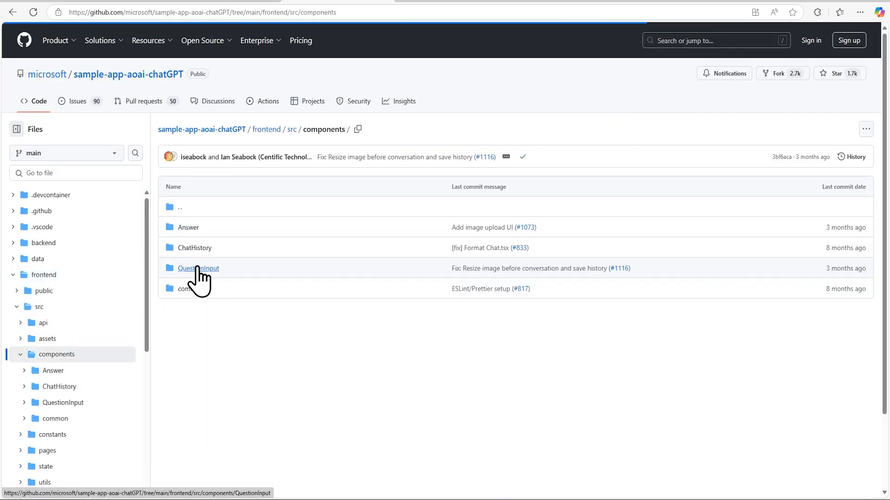
mouse_move(59, 394)
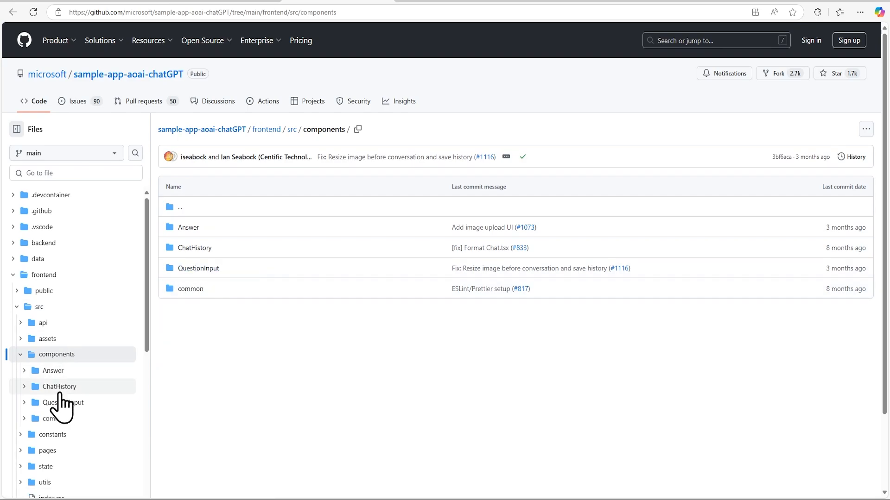
left_click(43, 243)
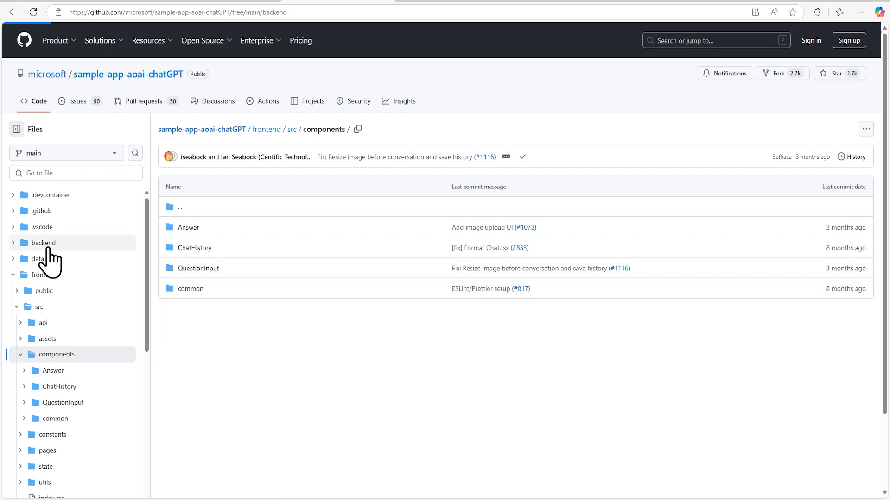
left_click(43, 242)
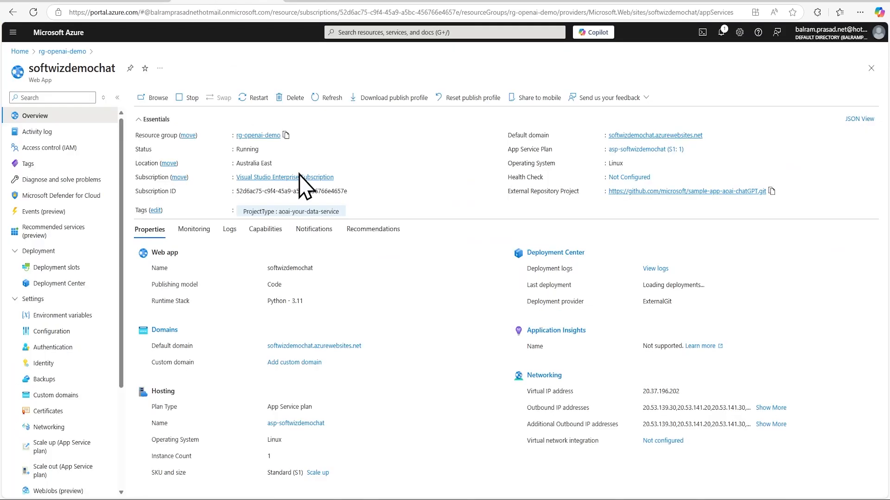
mouse_move(349, 311)
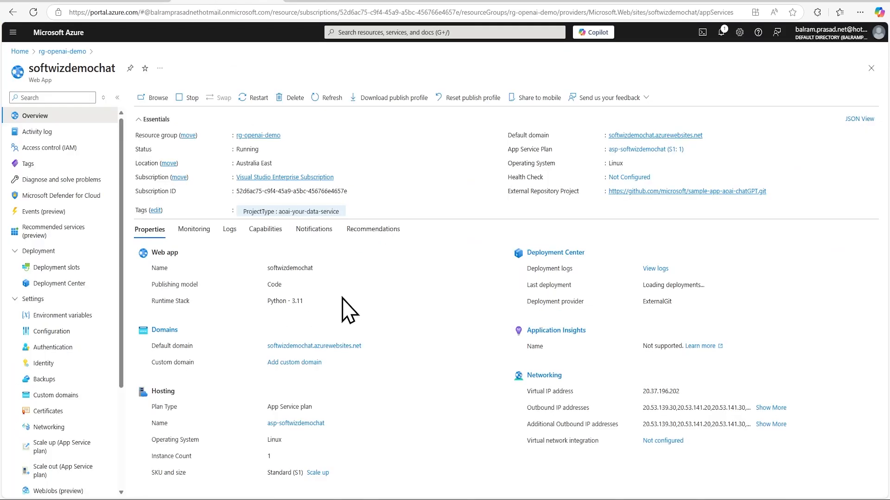
- View the db-softwizdemochat Cosmos DB account from rg-openai-demo, then reopen the chat site
left_click(686, 191)
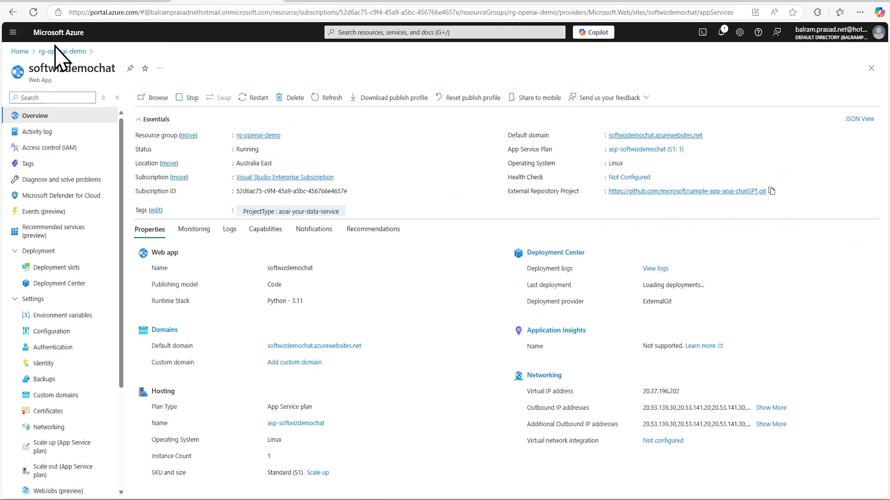
left_click(62, 51)
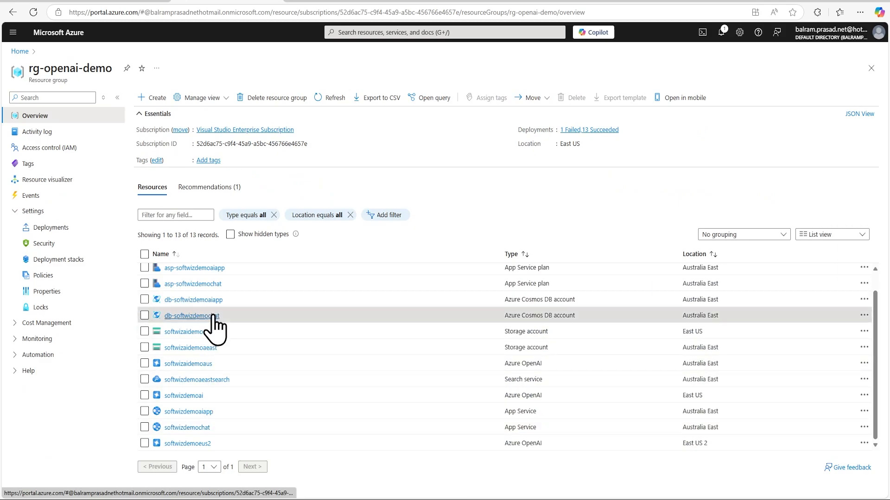
left_click(192, 316)
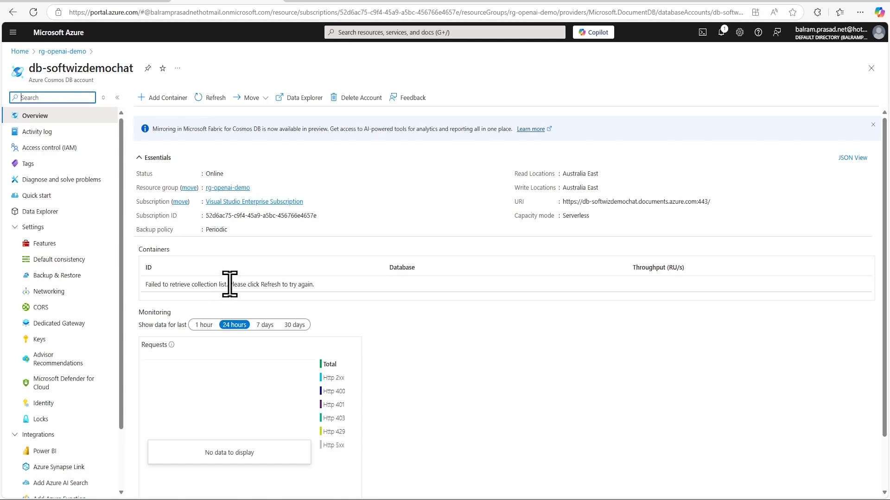
left_click(214, 97)
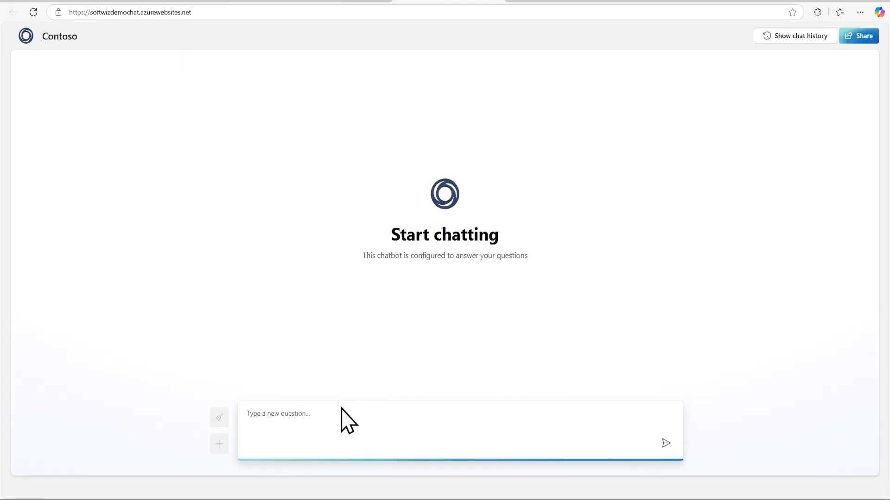
- Send 'Hi' and 'can you tell me about contoso', then open the saved conversation in chat history
type("Hi")
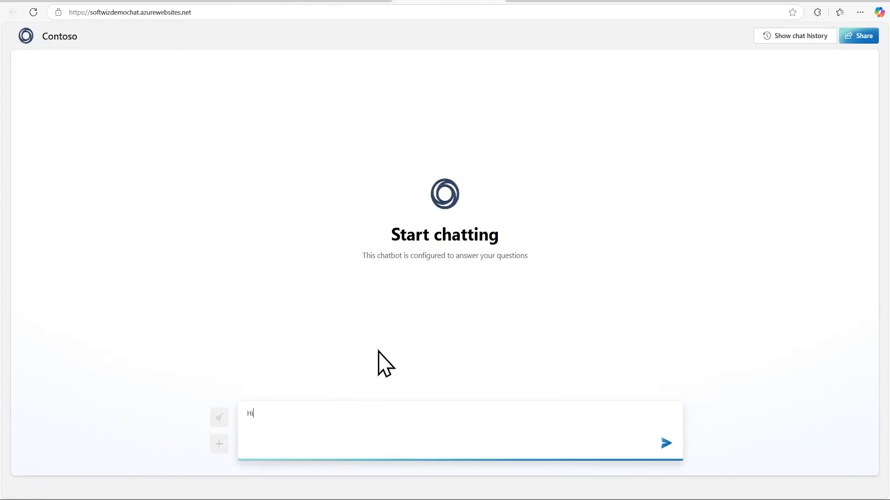
left_click(666, 443)
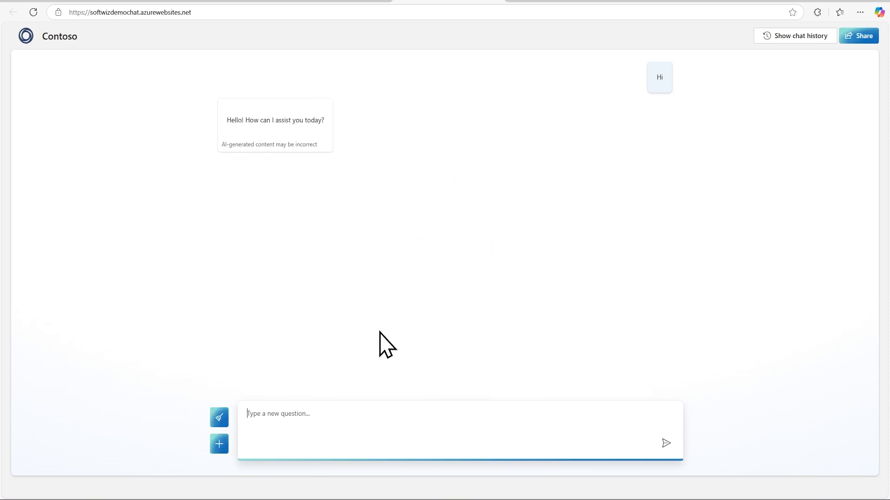
type("can you tell me about")
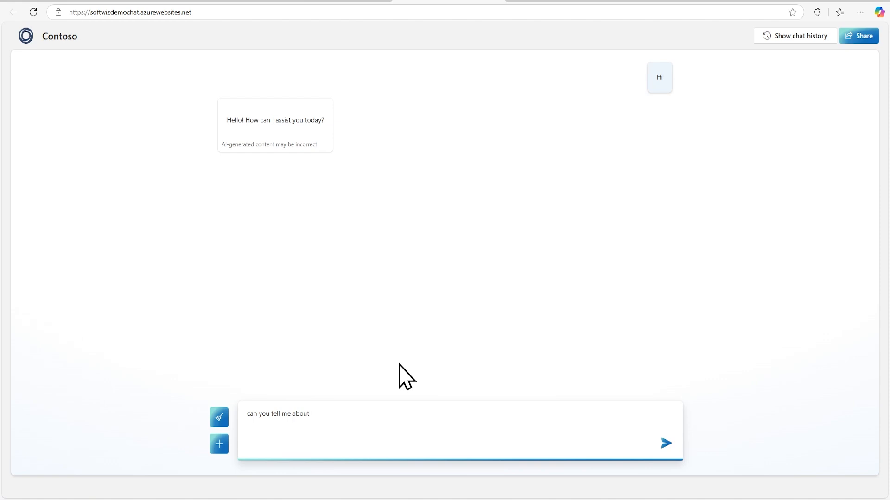
type("co")
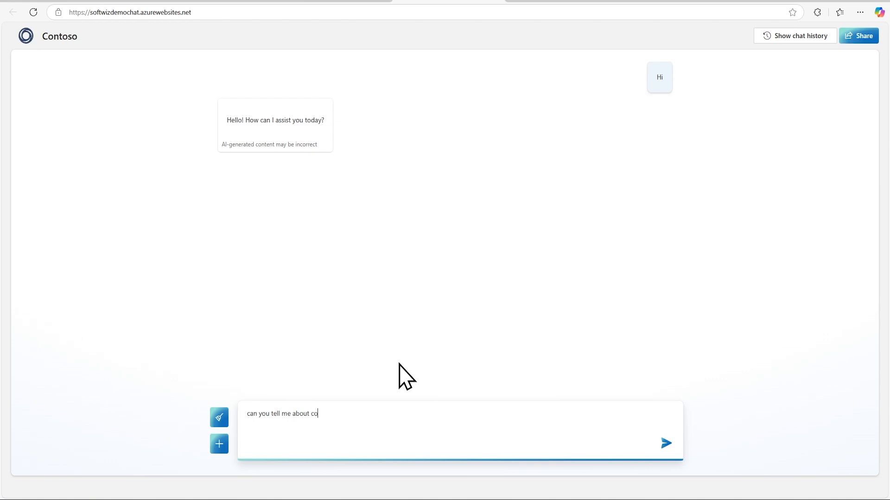
type("ntosos")
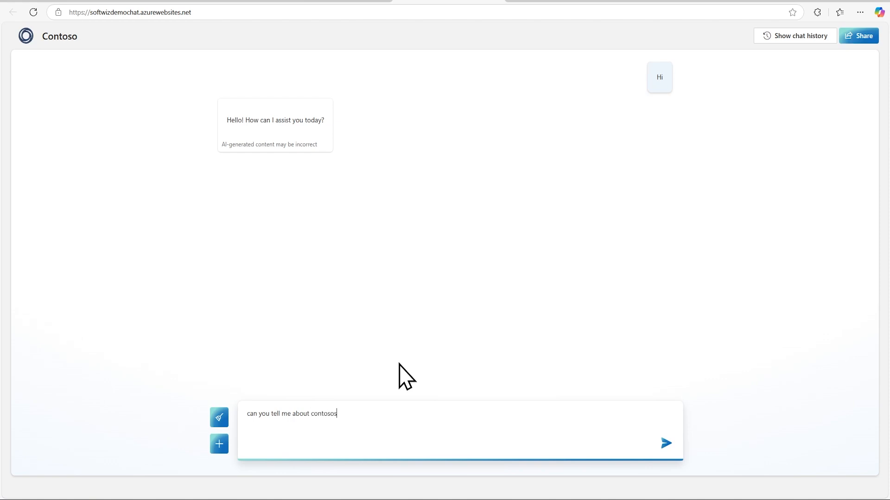
left_click(665, 443)
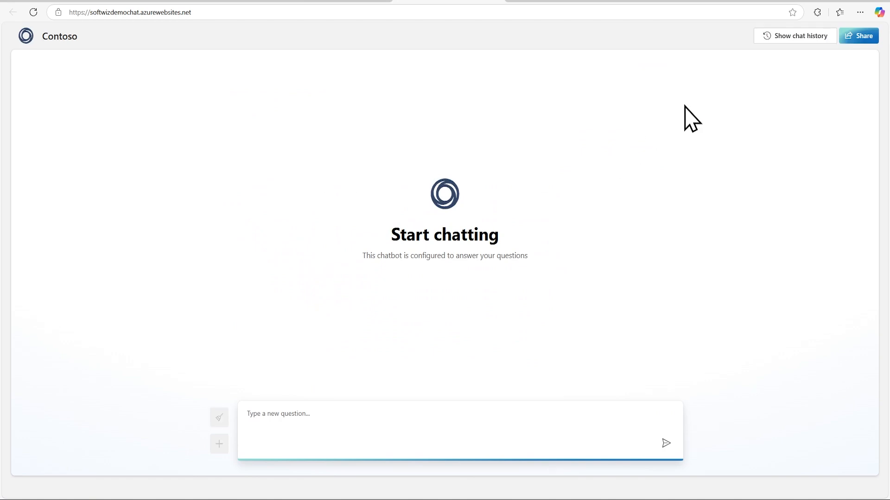
left_click(795, 35)
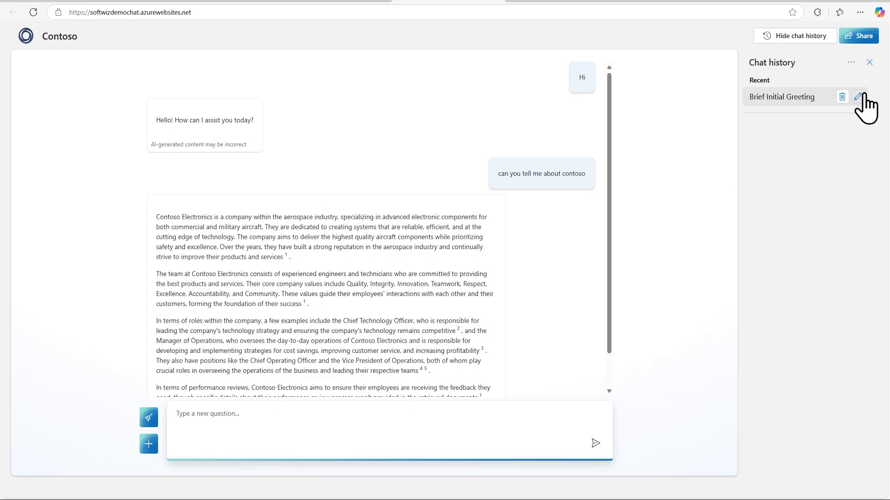
left_click(859, 96)
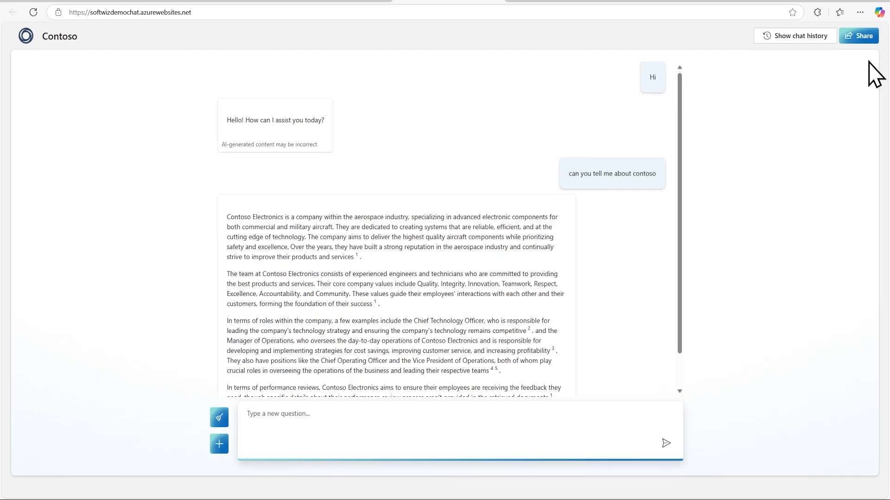
mouse_move(794, 169)
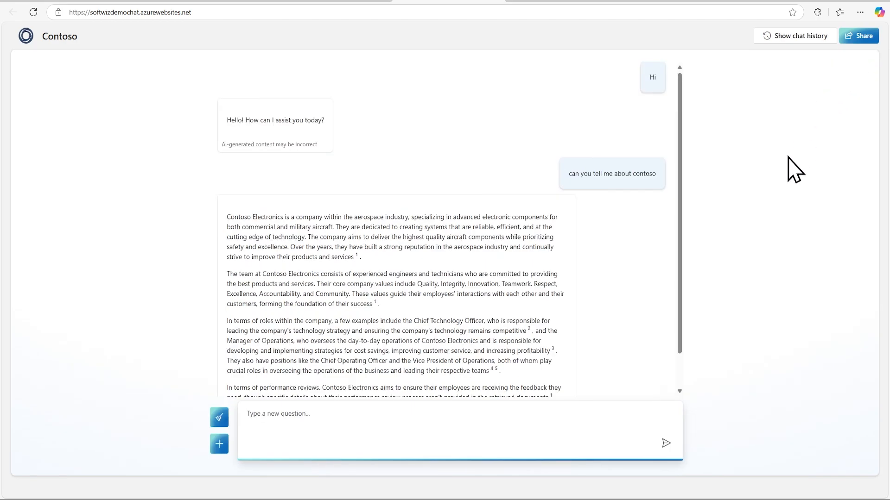
mouse_move(781, 205)
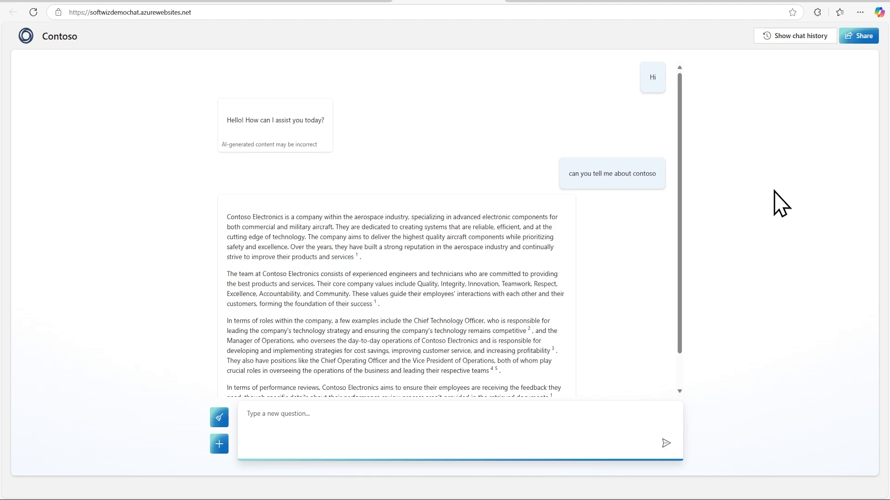
mouse_move(575, 194)
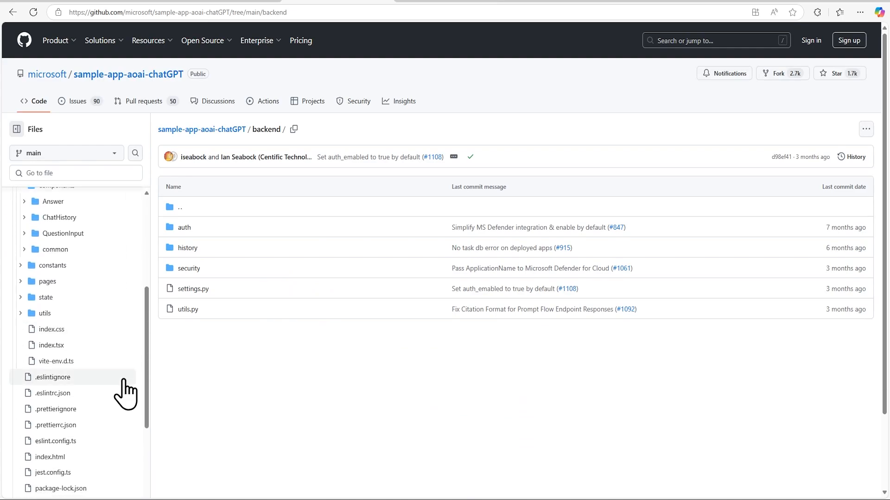
mouse_move(226, 433)
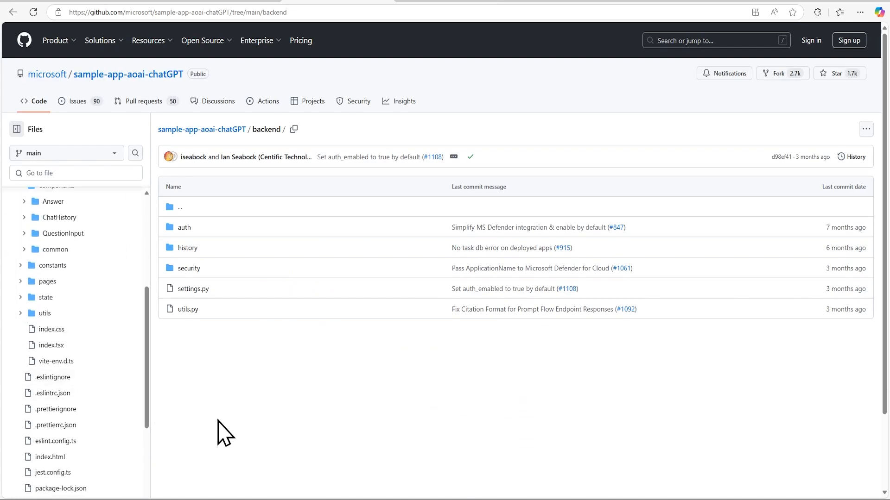
mouse_move(196, 428)
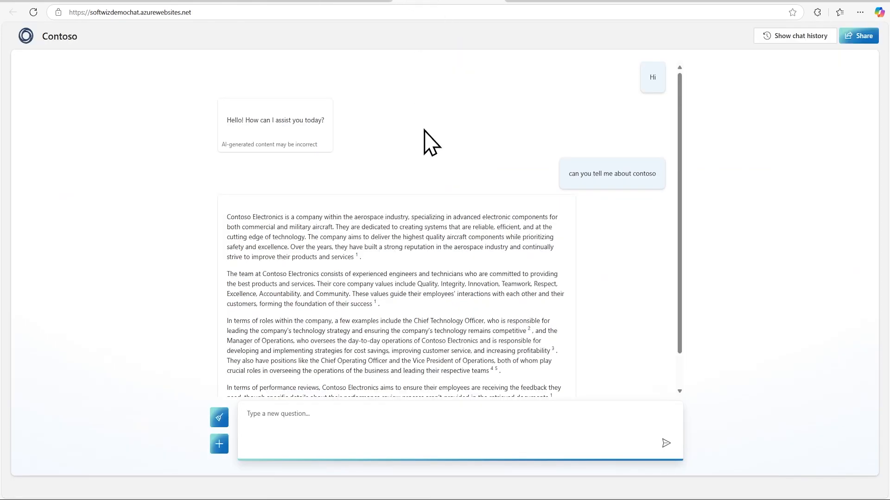
mouse_move(448, 173)
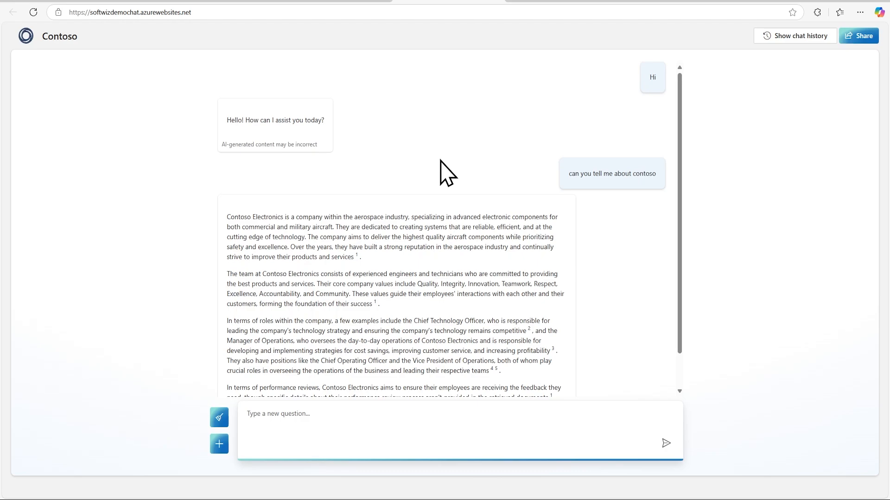
- Scroll down the Contoso Electronics answer to reveal its five references
scroll("down", 3)
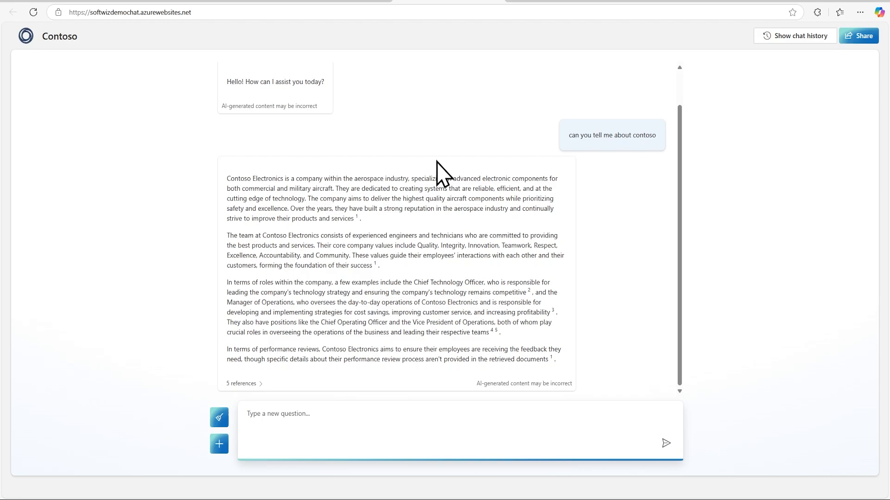
mouse_move(434, 170)
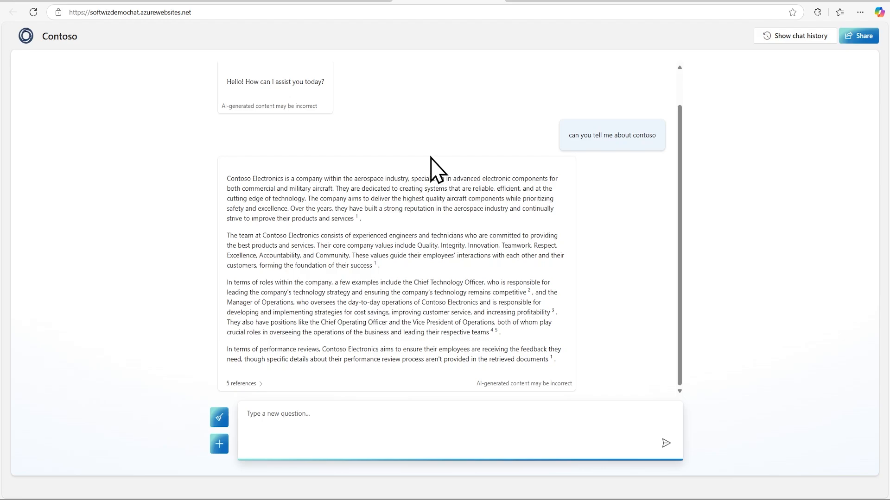